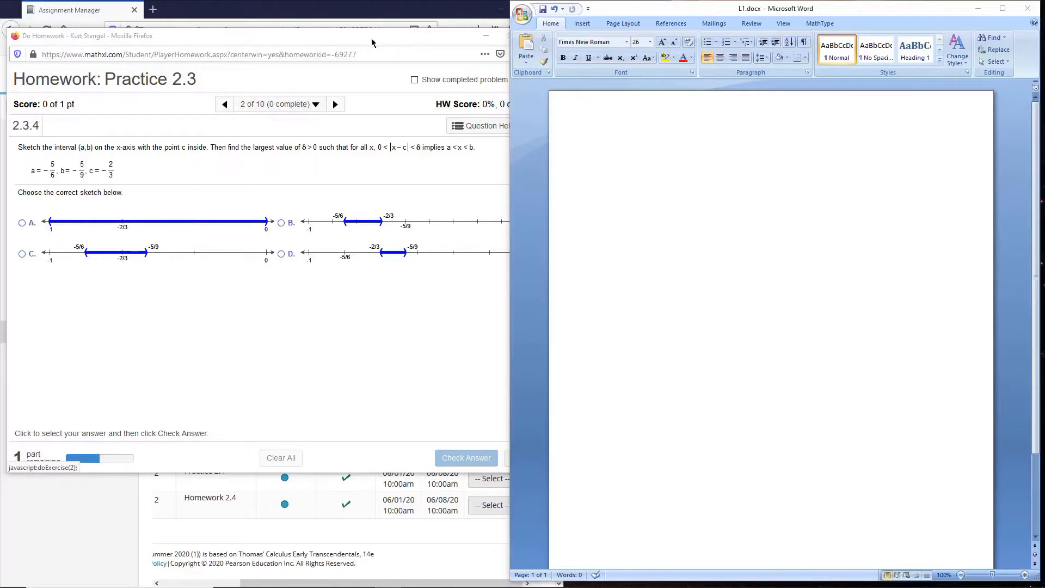
Step: Bring the Firefox homework window forward to read question 2.3.4 and its four sketches
click(371, 43)
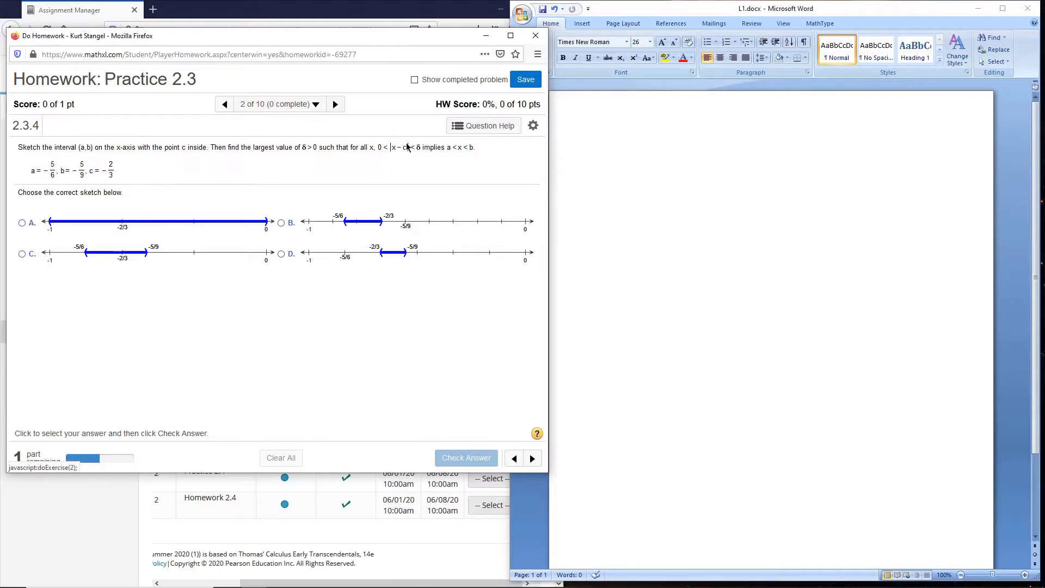
mouse_move(410, 148)
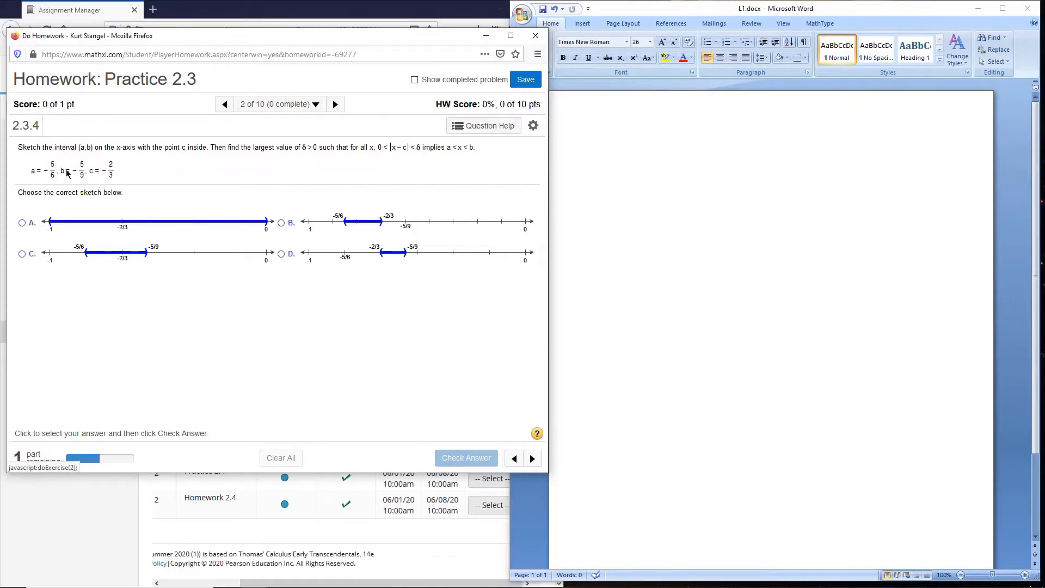
mouse_move(47, 208)
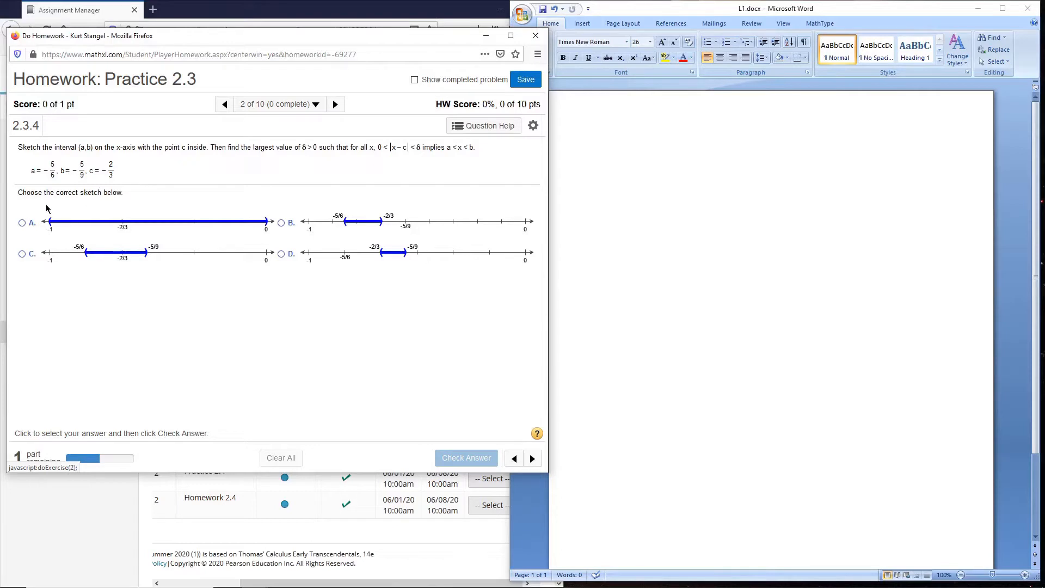
mouse_move(87, 203)
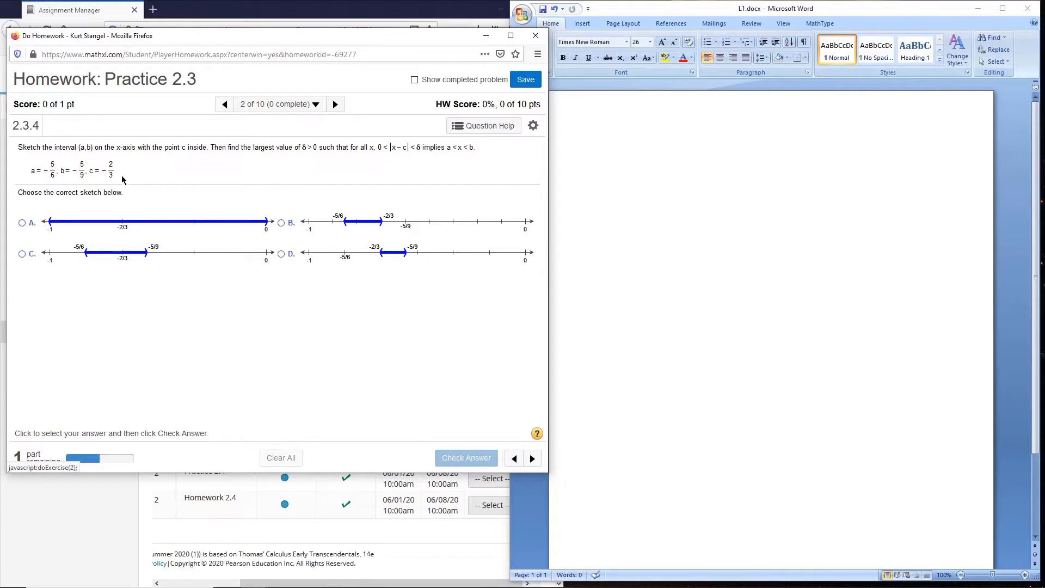
mouse_move(106, 188)
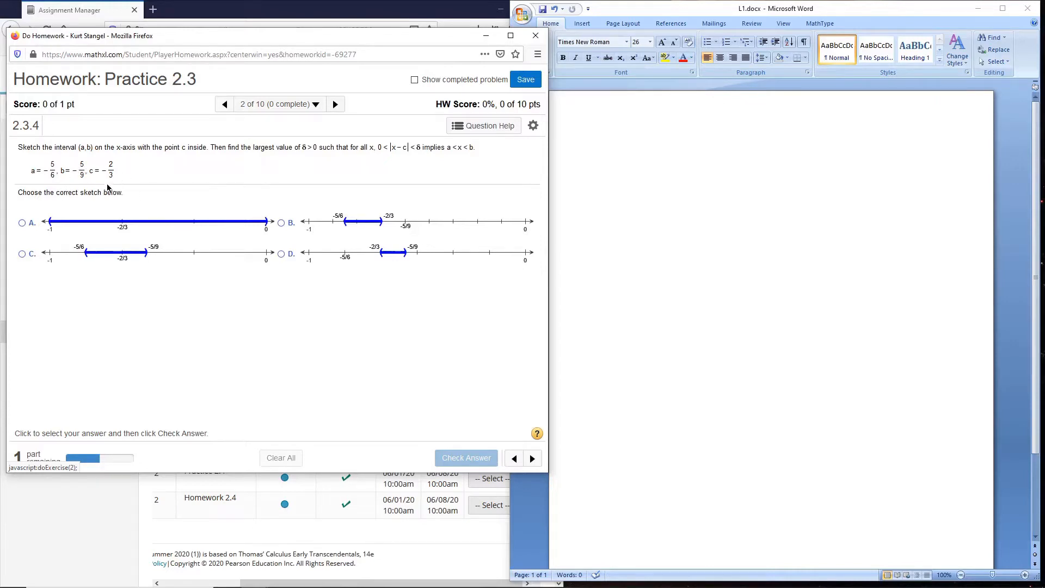
mouse_move(113, 165)
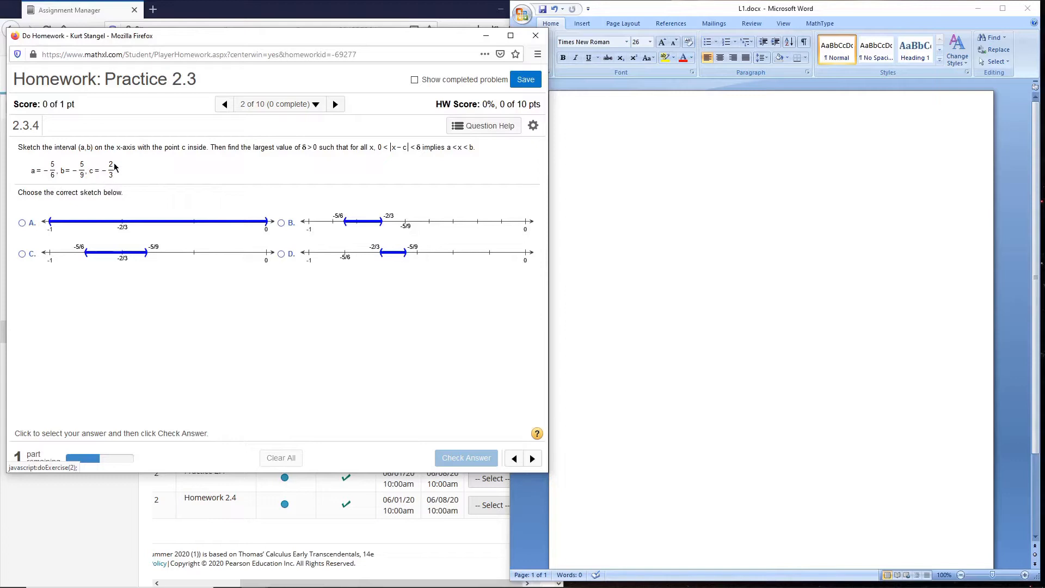
mouse_move(122, 170)
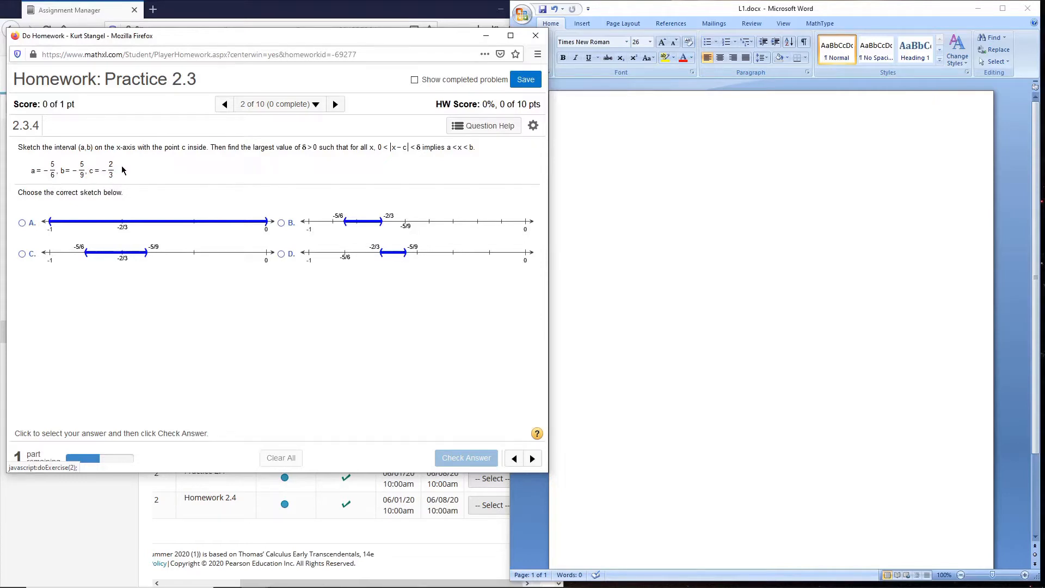
mouse_move(113, 191)
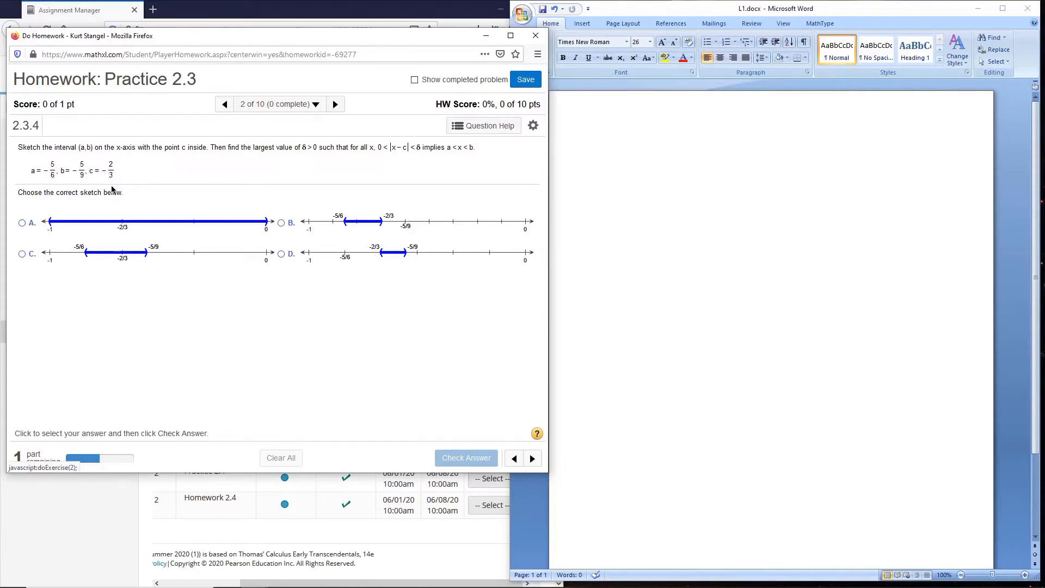
mouse_move(128, 219)
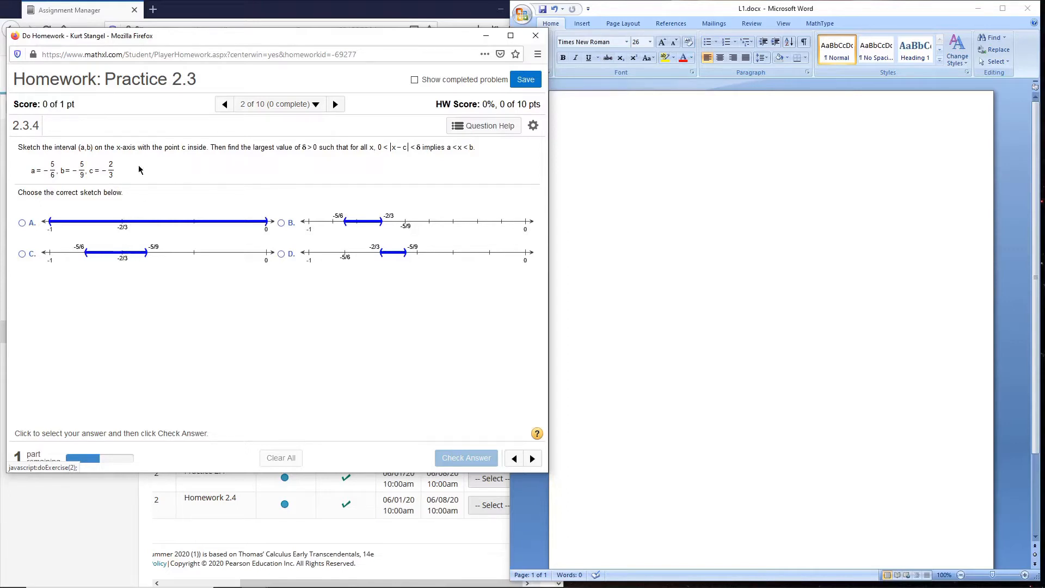
mouse_move(142, 211)
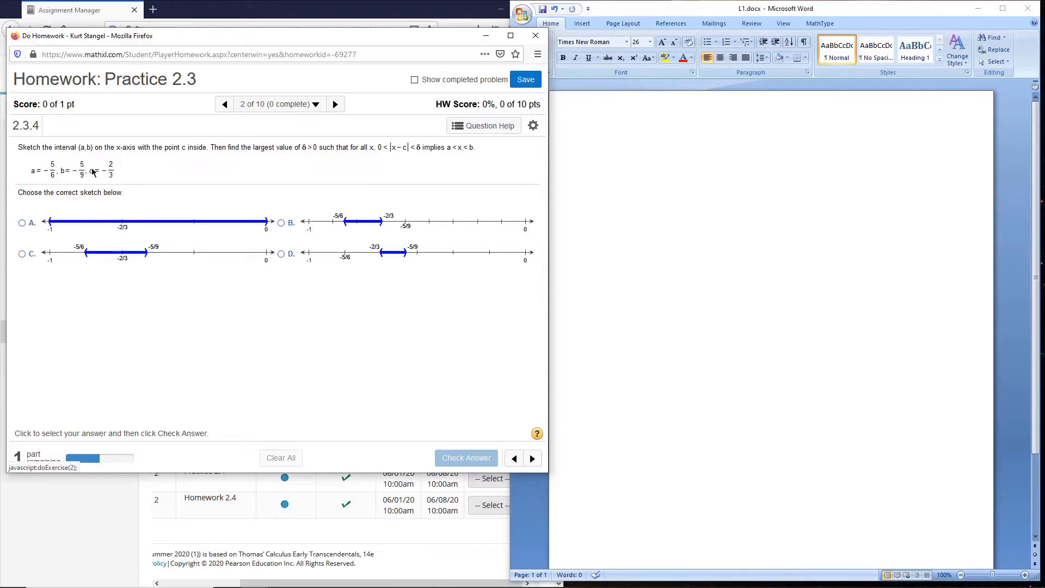
mouse_move(123, 229)
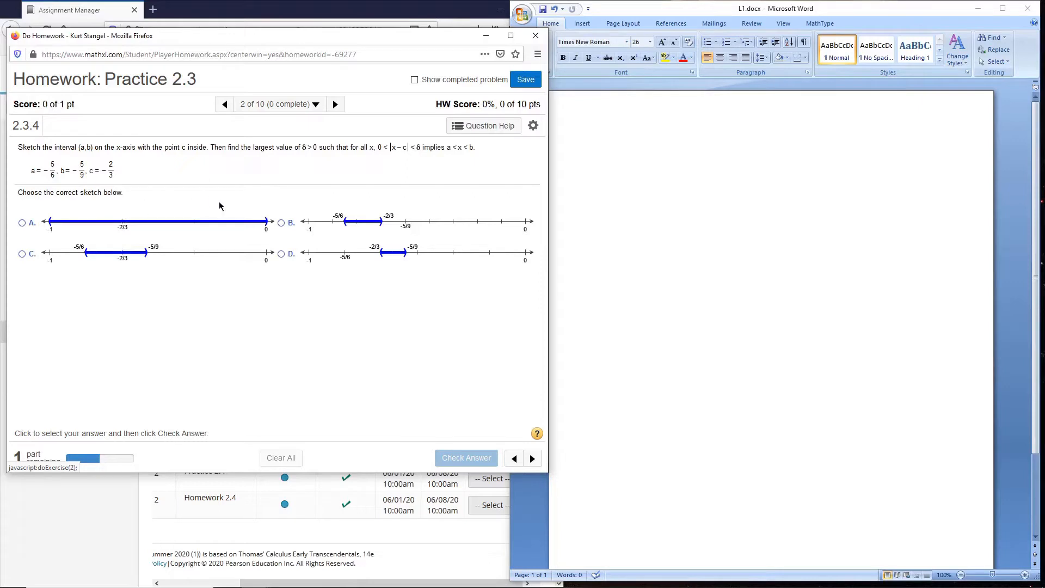
mouse_move(259, 216)
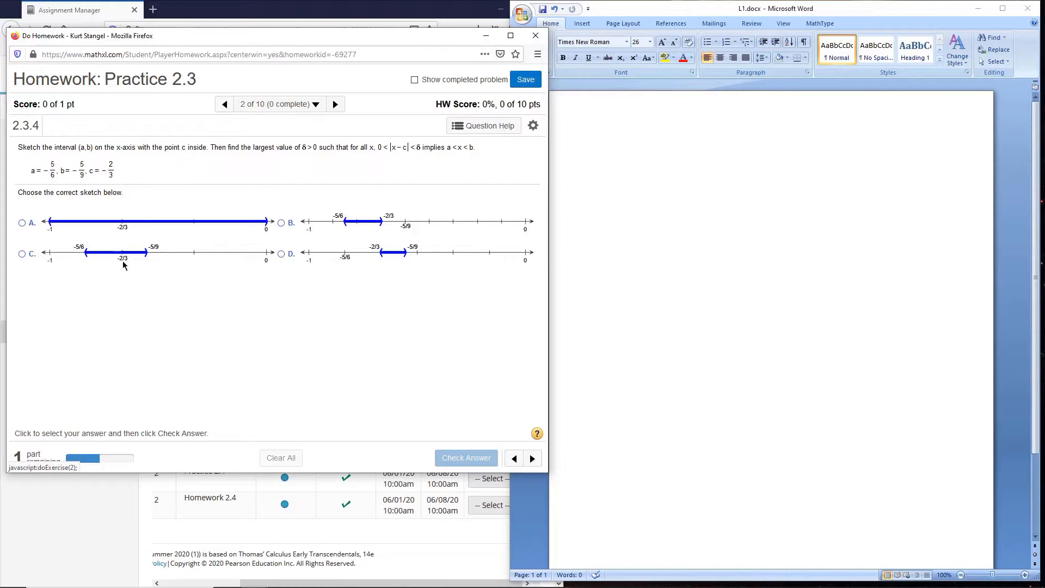
mouse_move(148, 241)
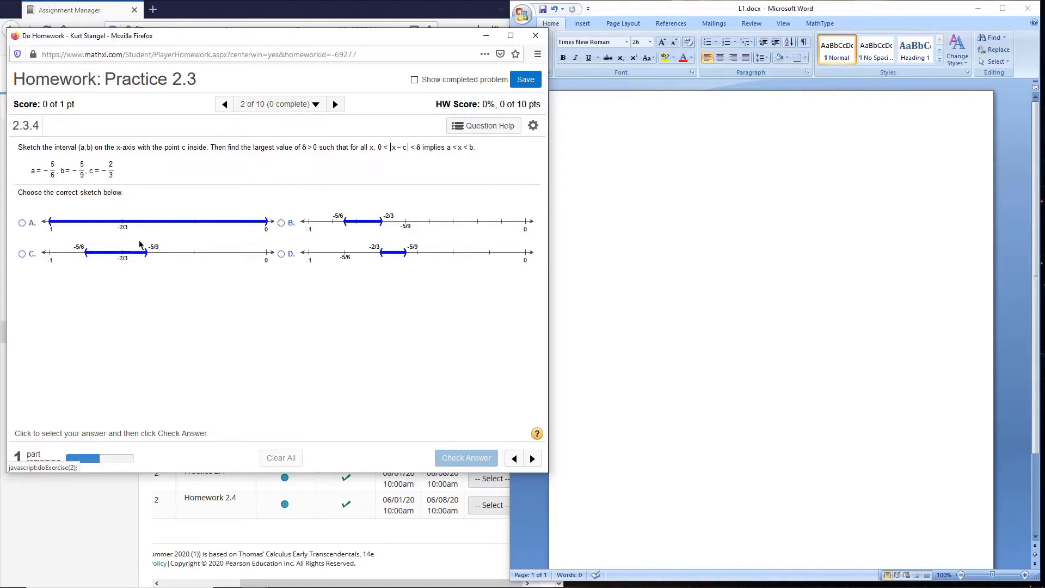
mouse_move(149, 256)
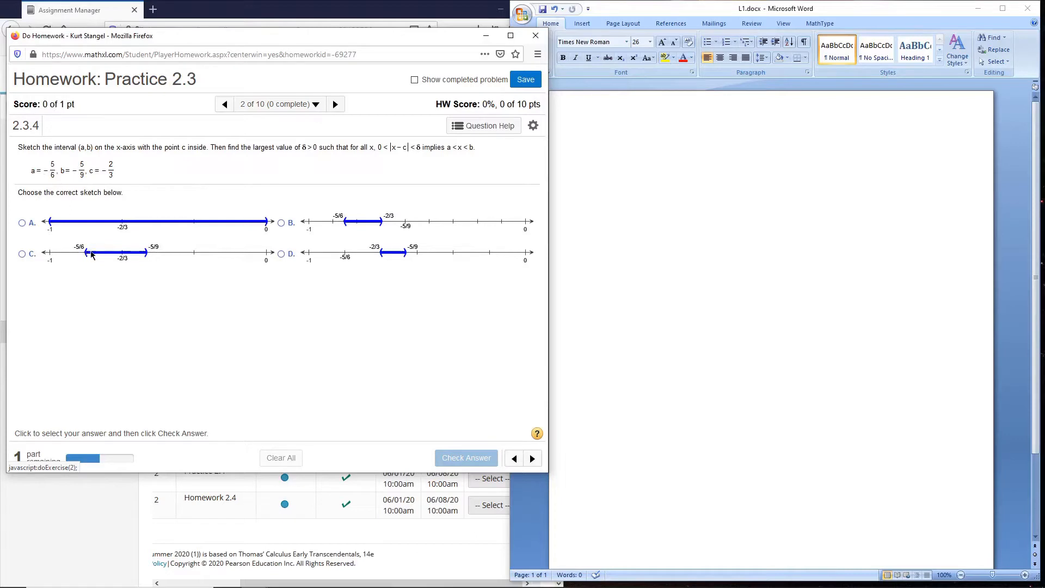
mouse_move(177, 240)
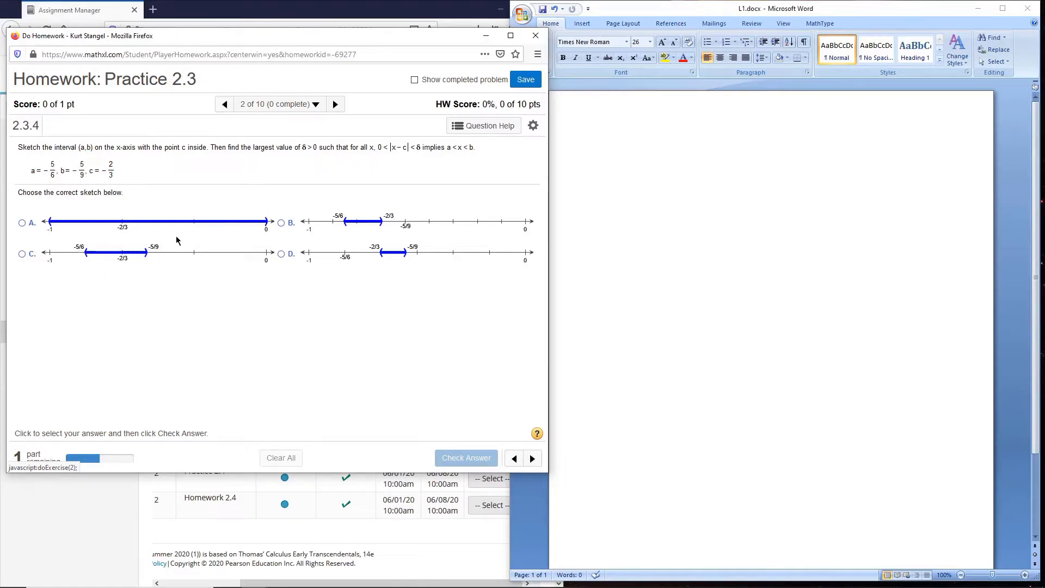
mouse_move(448, 222)
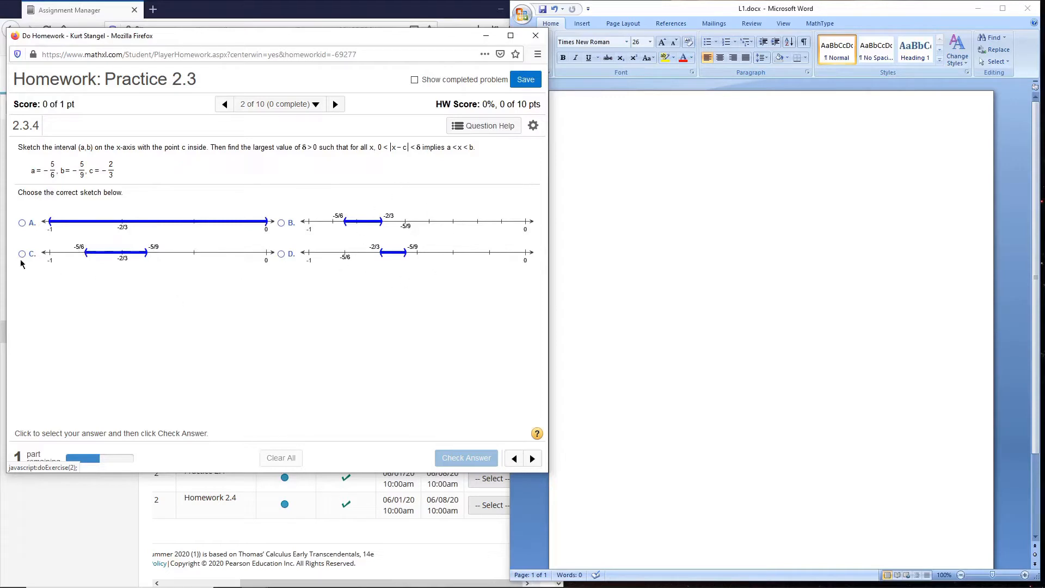
Step: Answer the sketch part with choice C, have it marked correct and dismiss the 'Good job!' message
click(22, 253)
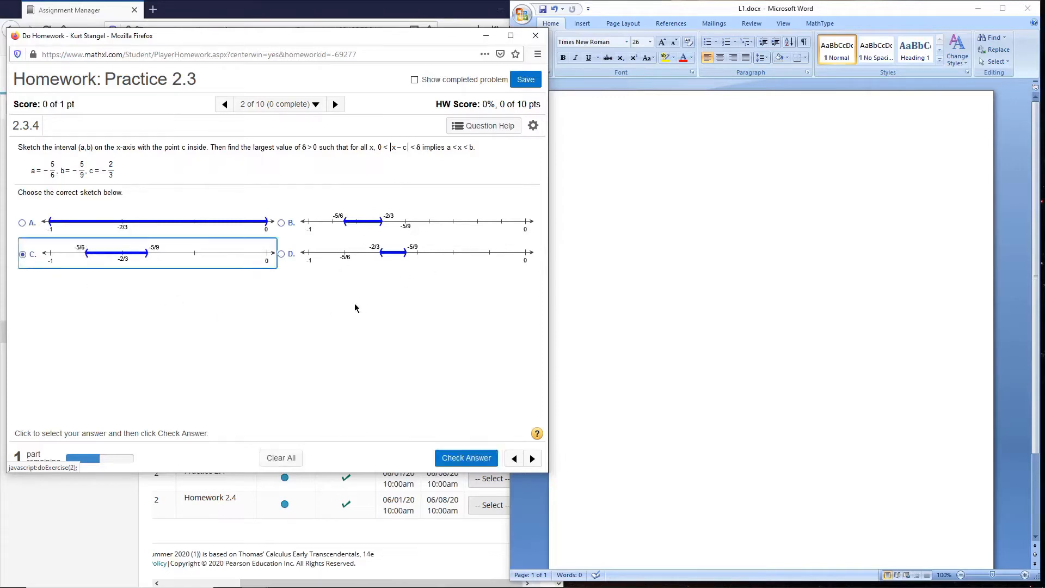
click(466, 459)
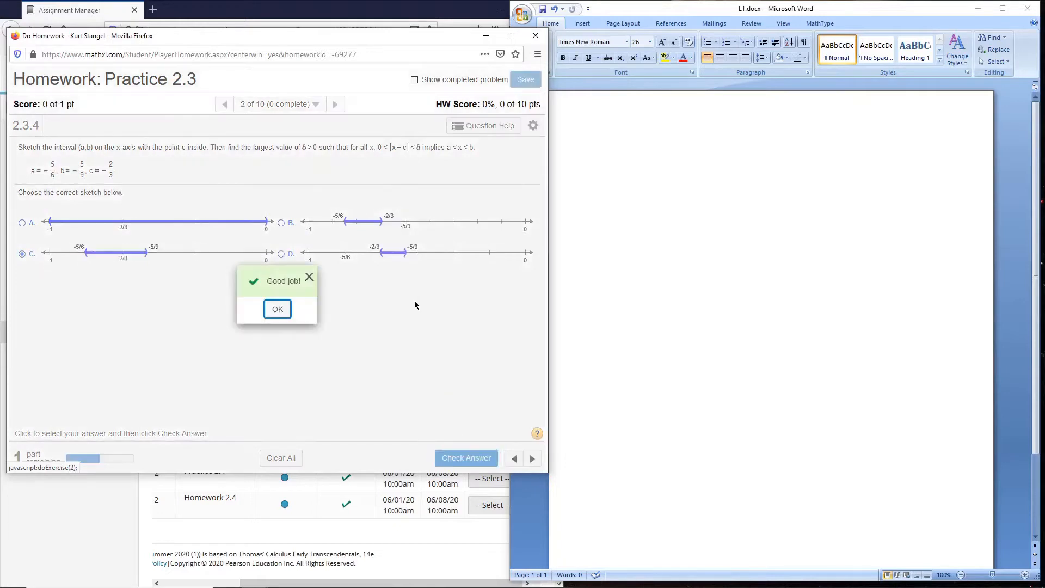
click(277, 308)
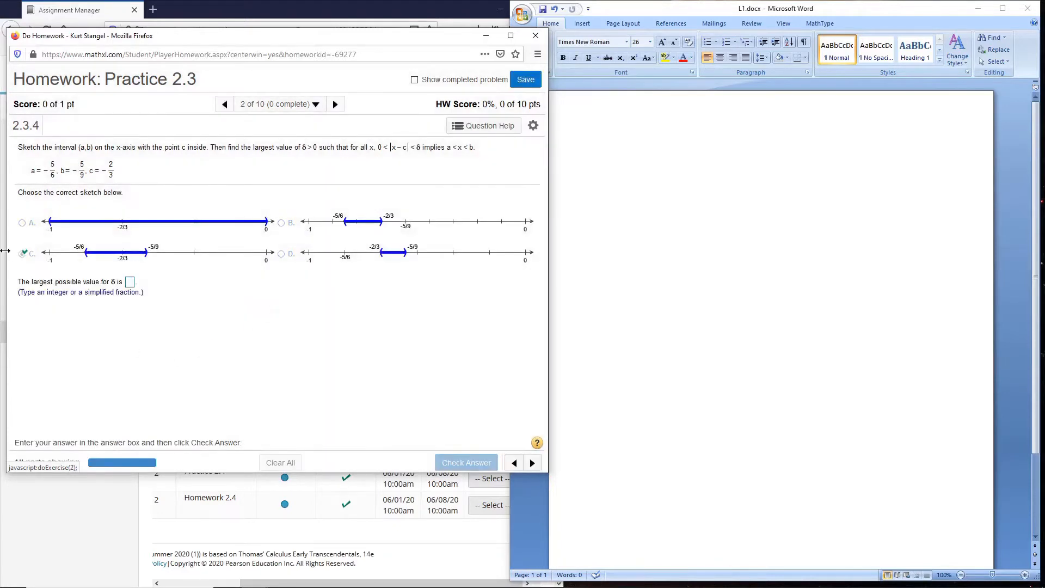
mouse_move(214, 305)
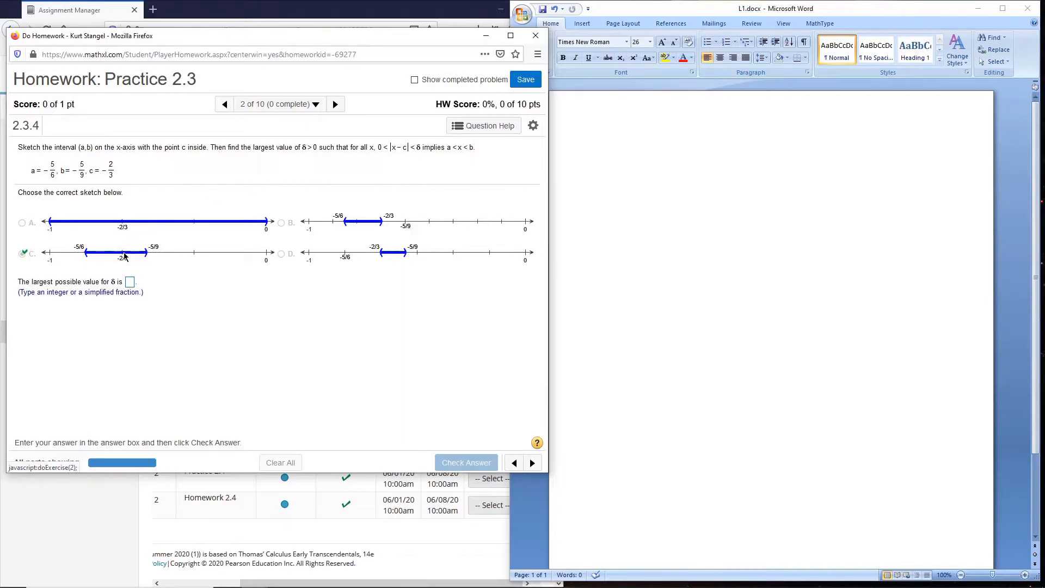
mouse_move(124, 270)
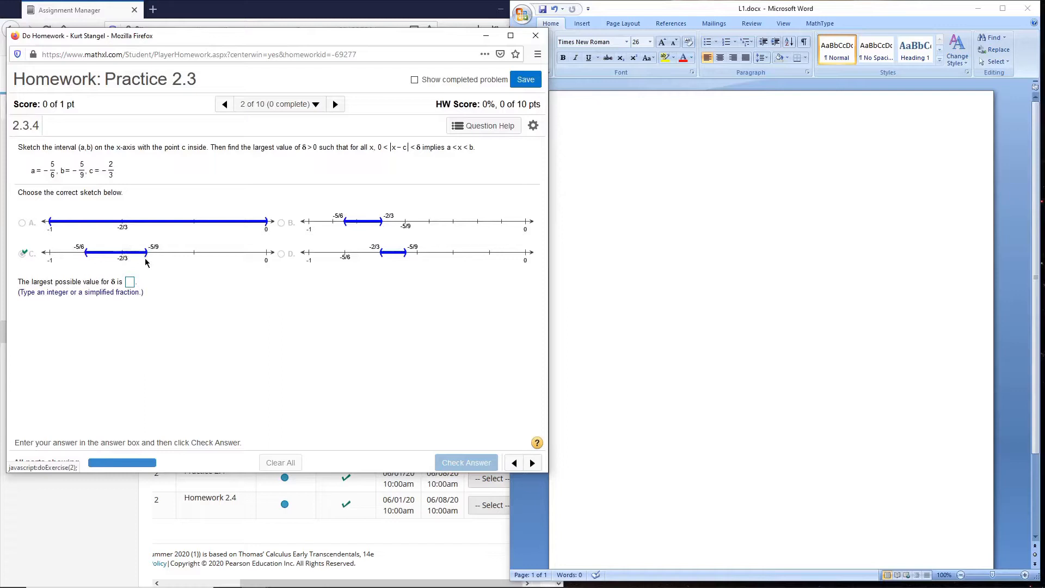
mouse_move(146, 240)
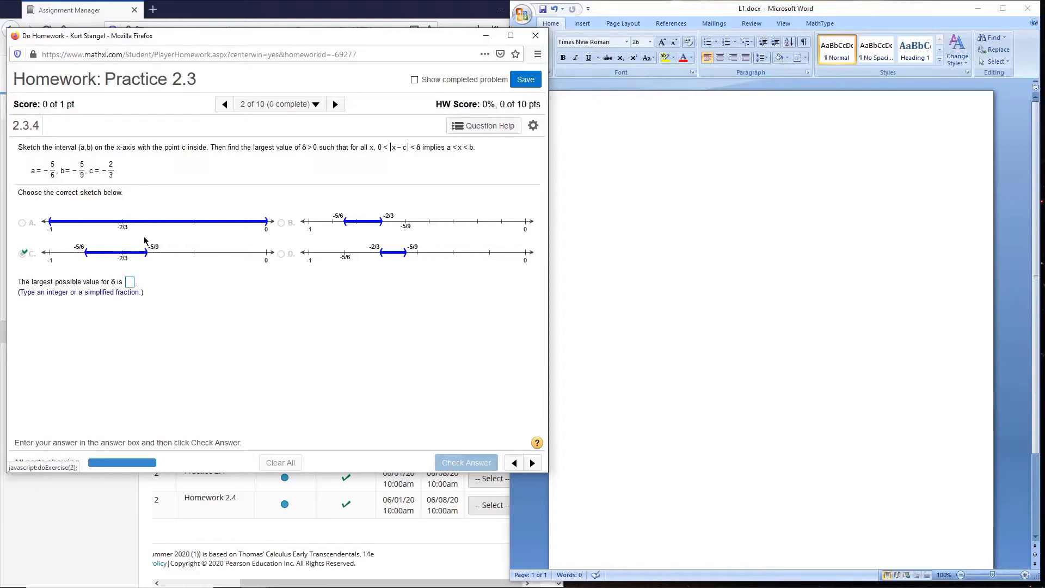
mouse_move(145, 242)
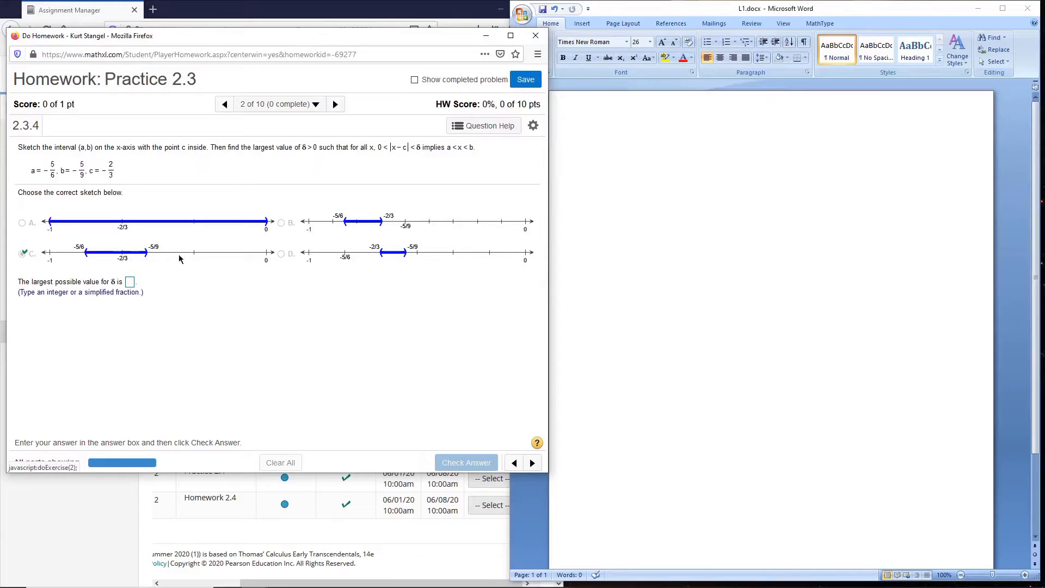
Step: Insert a MathType 7.0 Equation object into the blank Word document, opening the editor
click(581, 23)
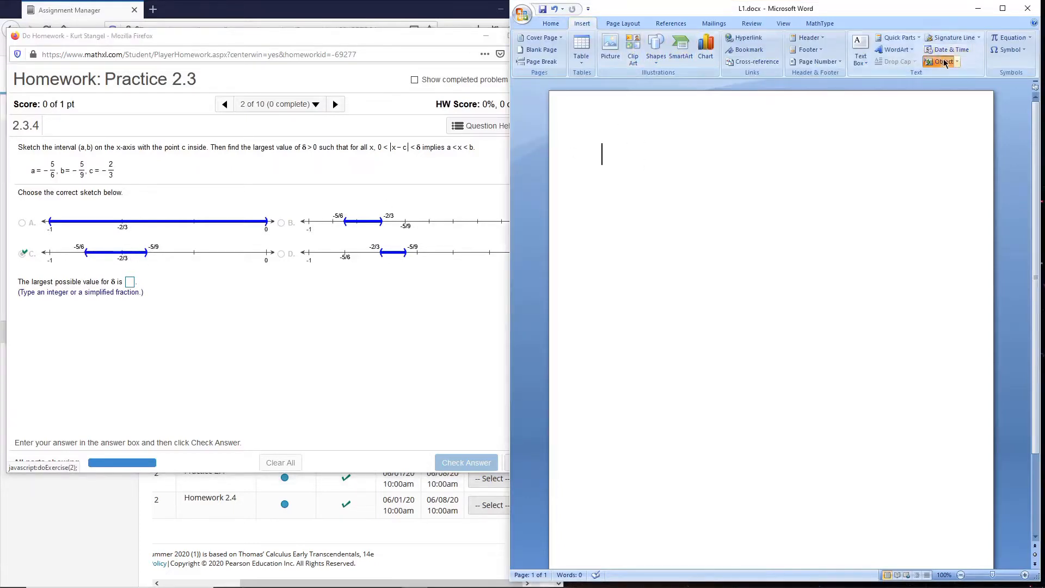
click(942, 61)
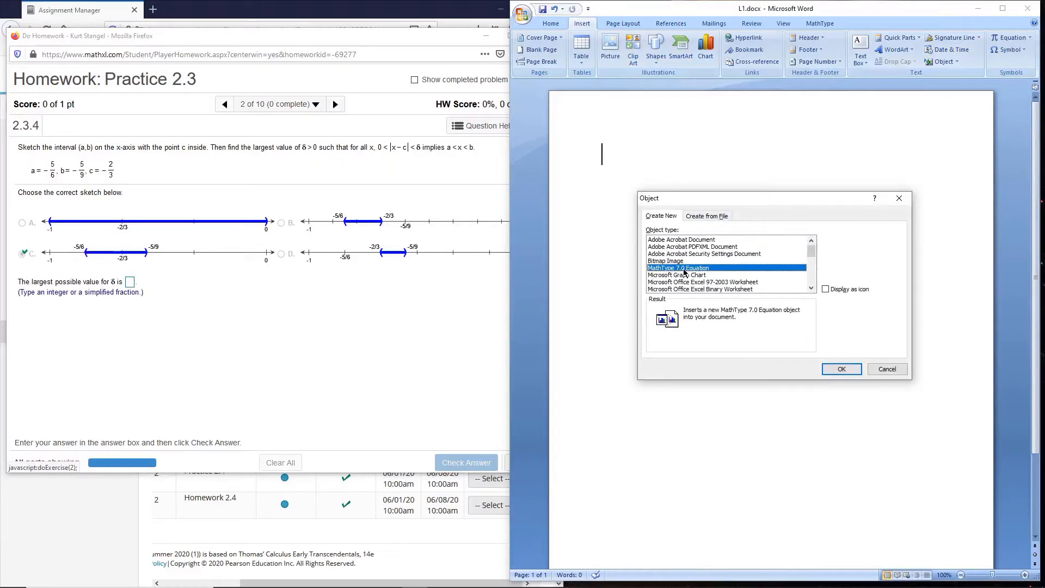
click(840, 369)
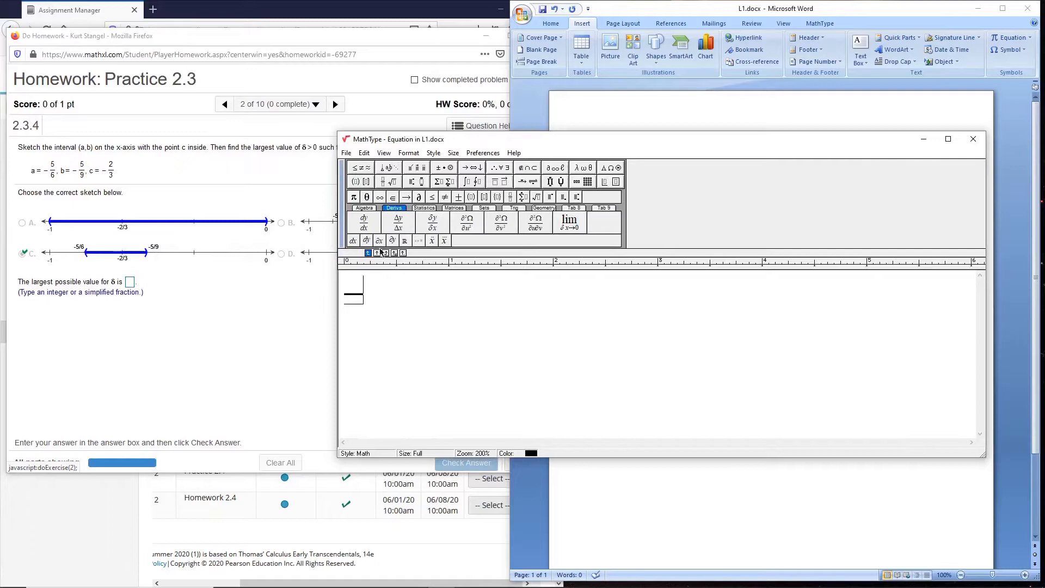
Step: Enter the left side −5/9 − (−2/3) = using the fraction and parentheses templates
click(379, 197)
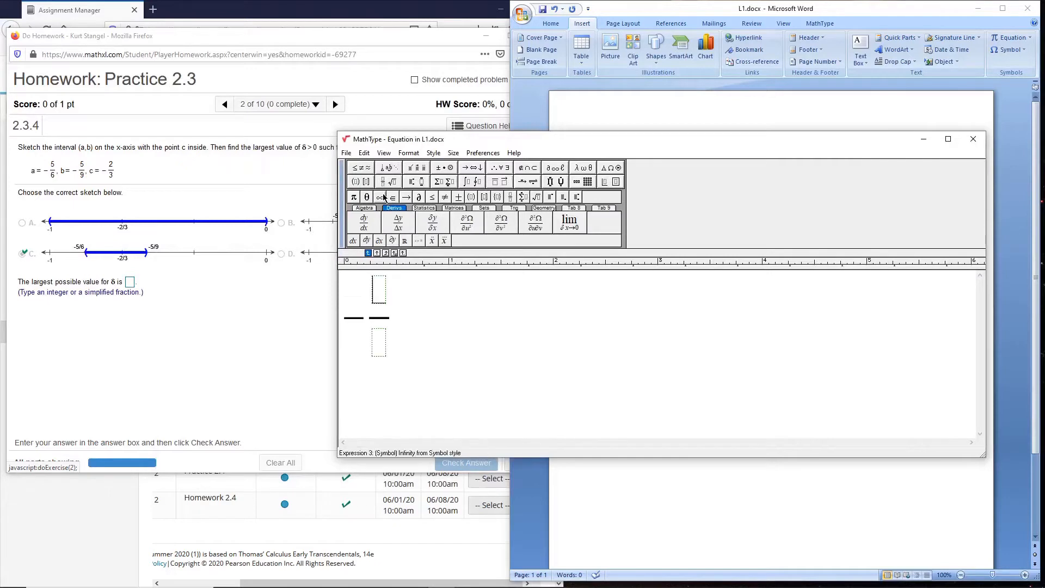
text(5)
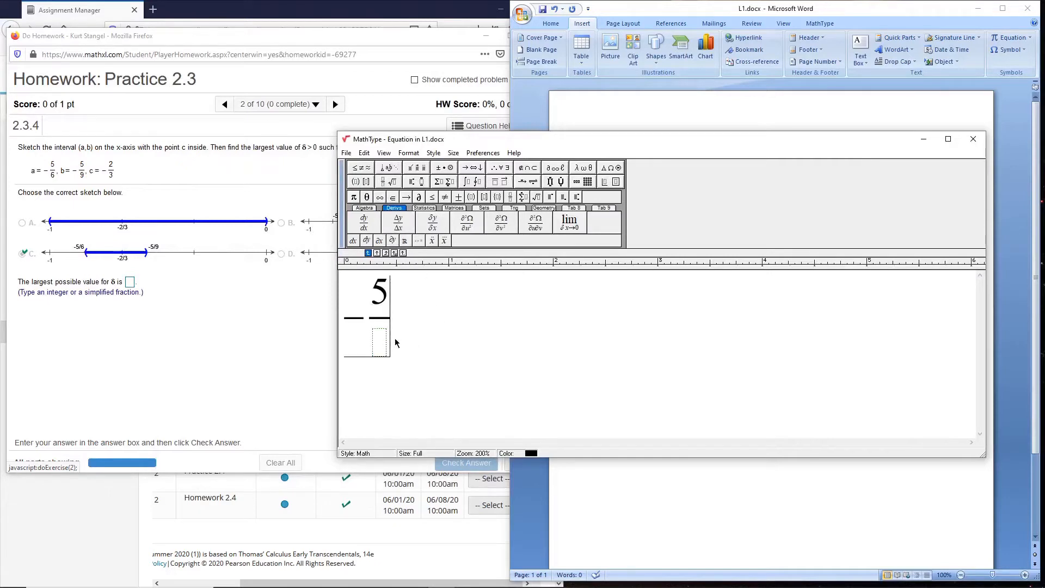
text(9-(-)
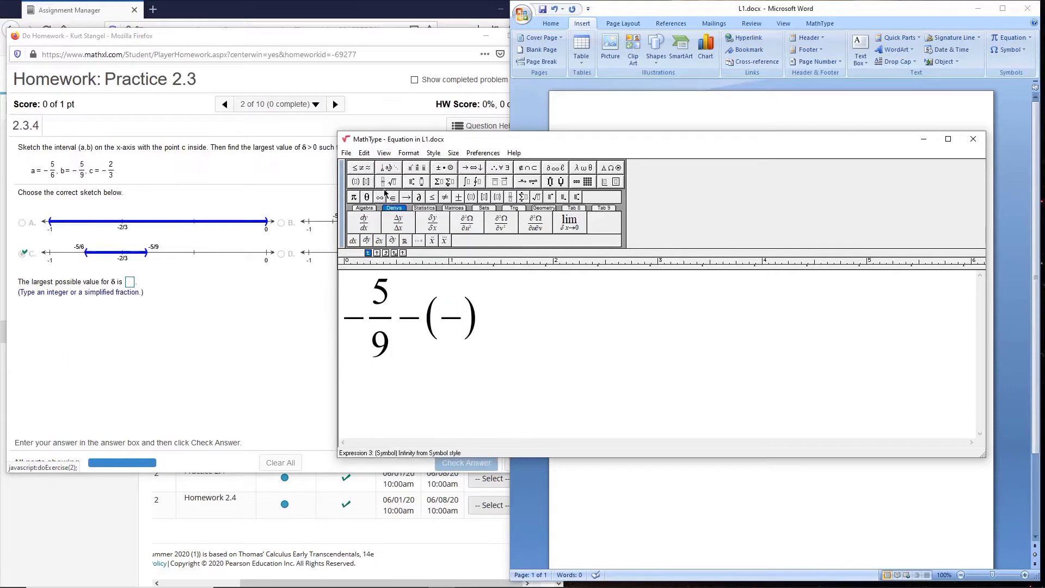
text(2/)
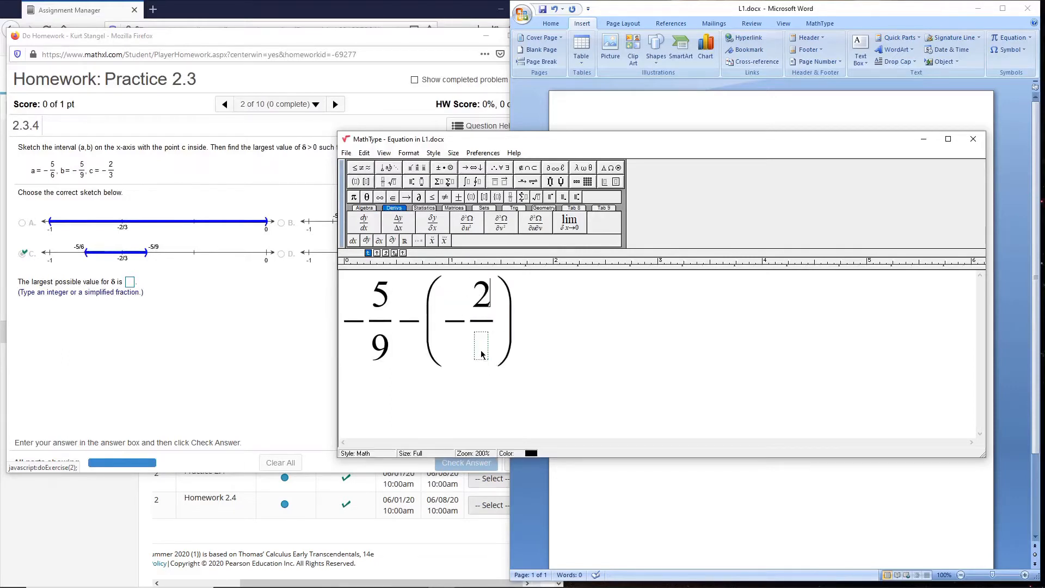
text(3)
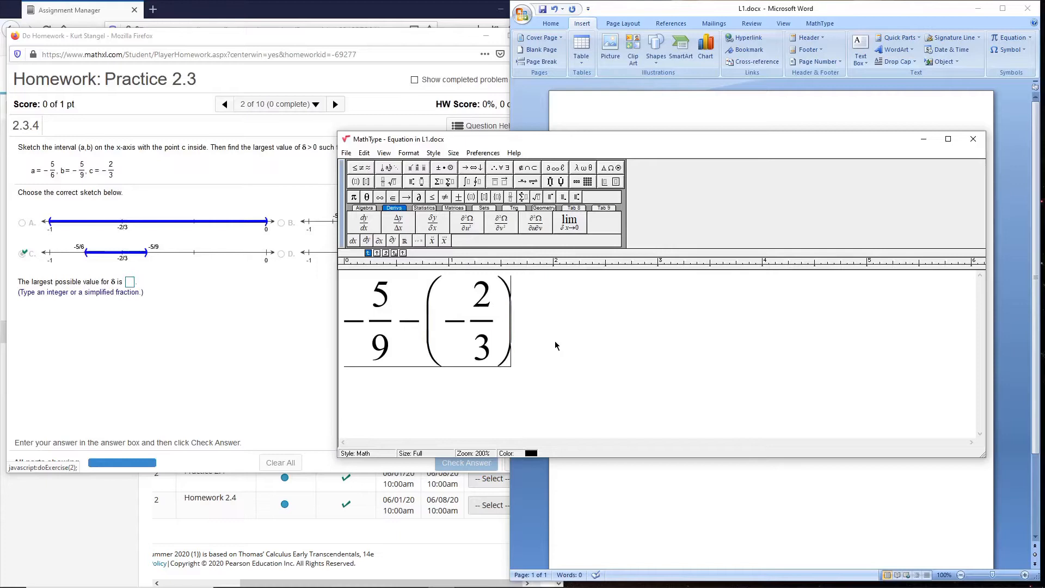
text(=)
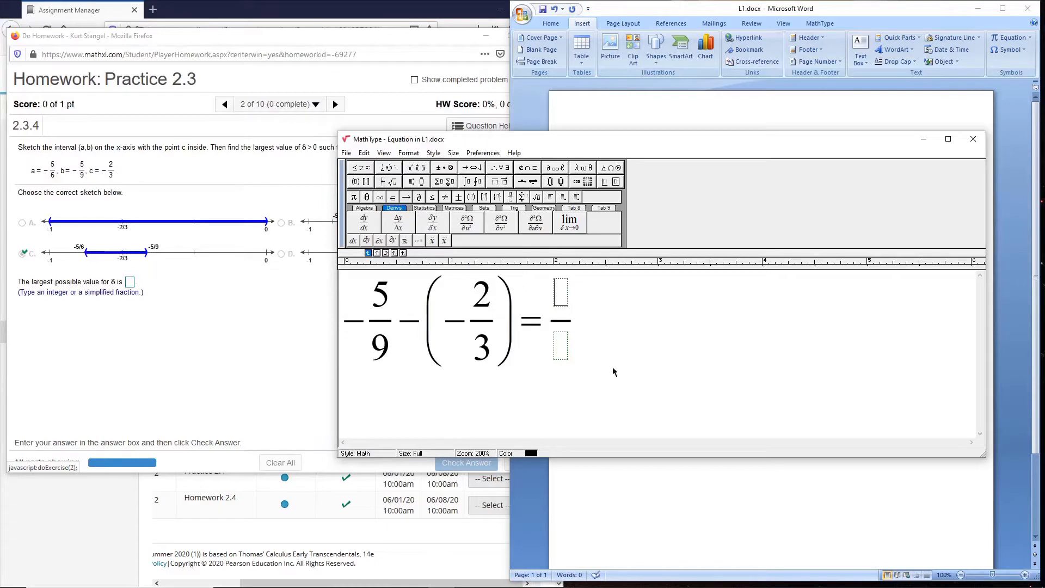
Step: Complete the equation with (−5+6)/9 = 1/9 and place it in the Word document
text(9)
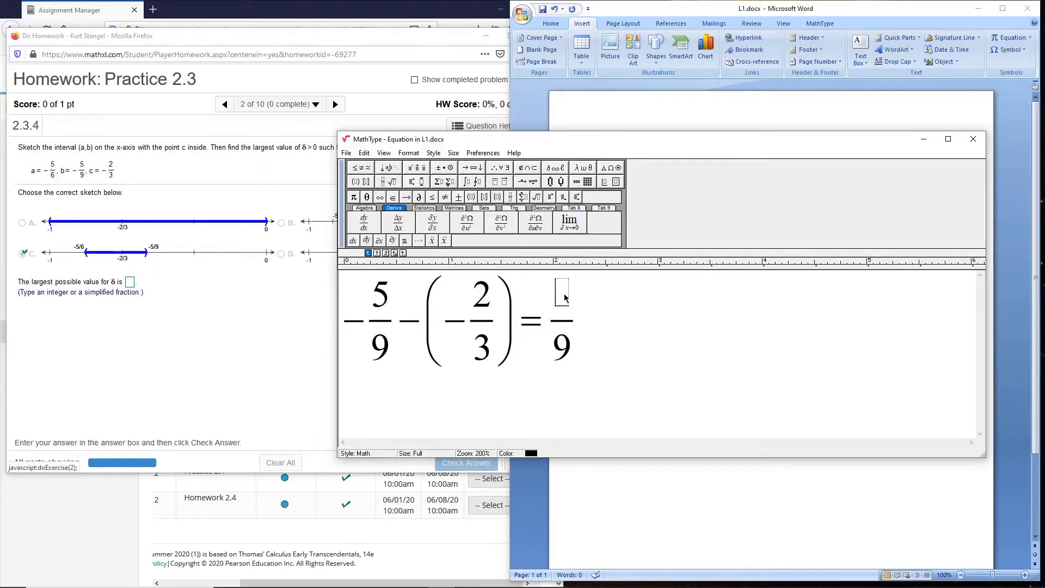
text(4)
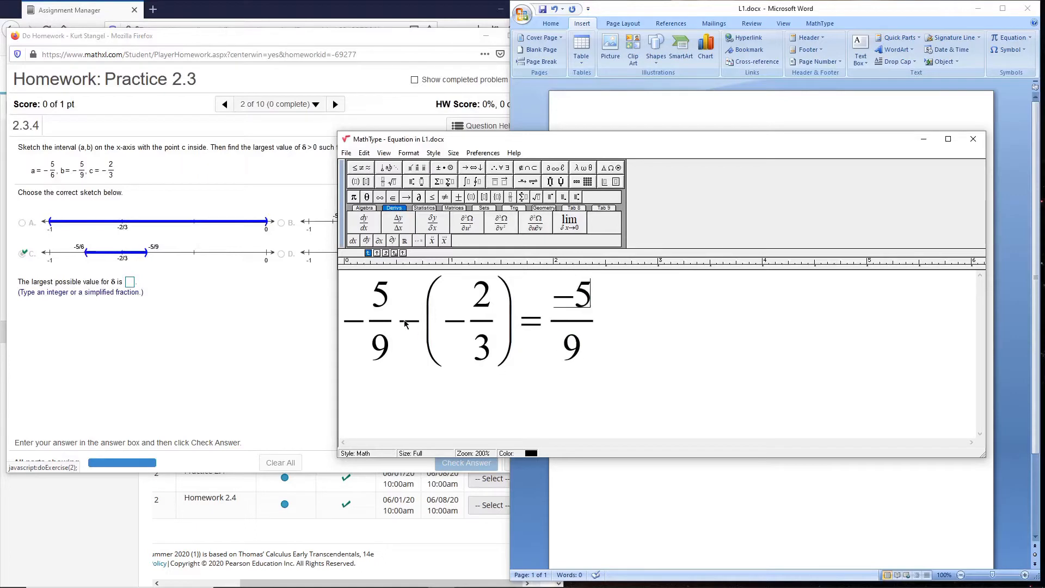
text(+)
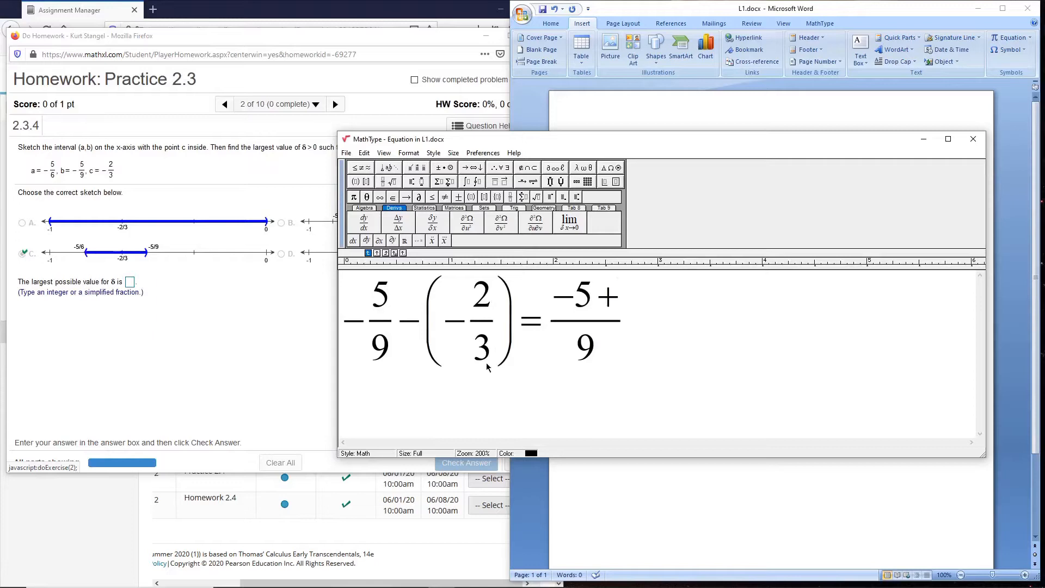
text(6)
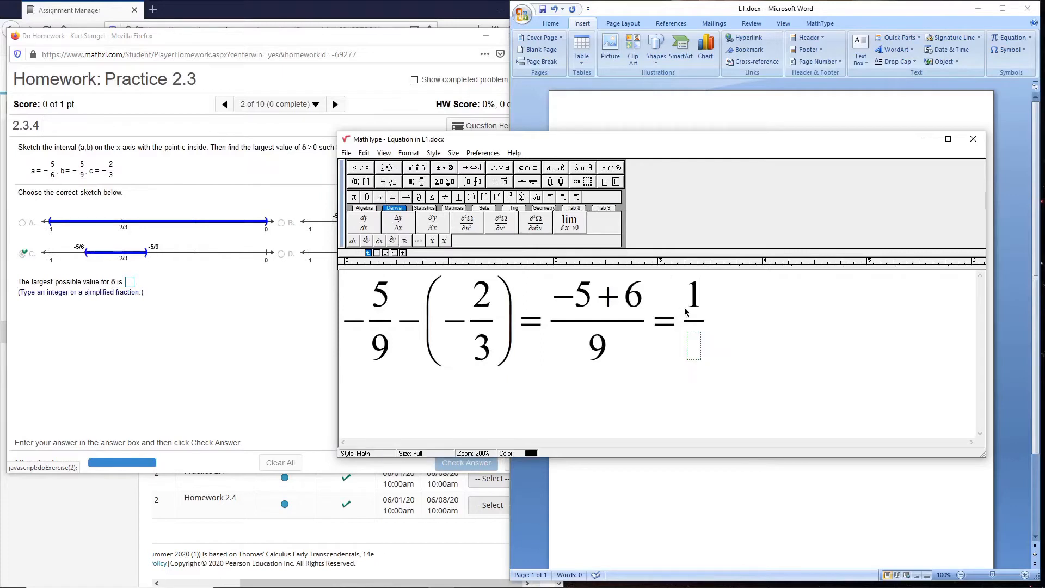
text(9)
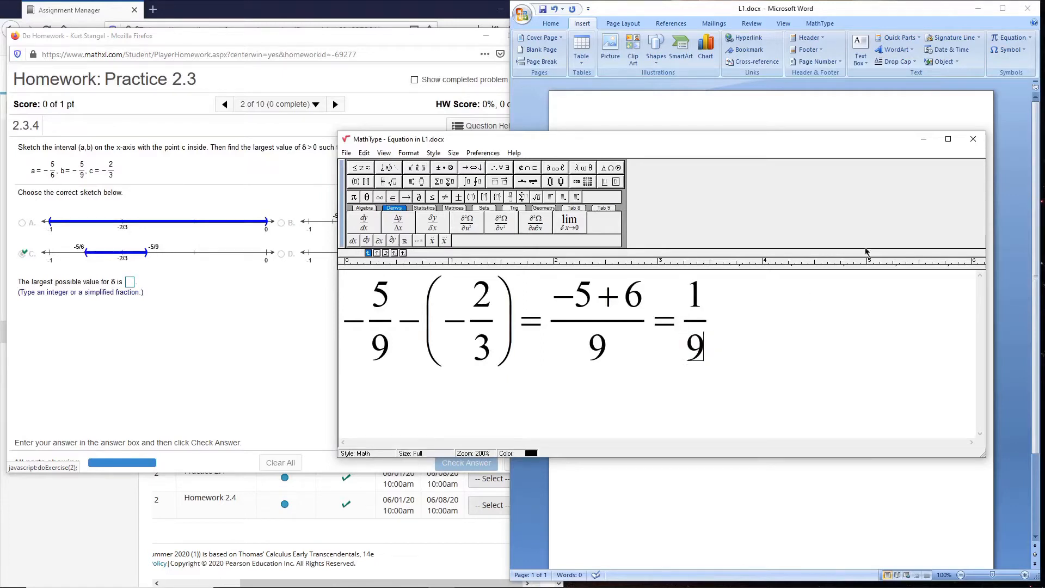
click(972, 139)
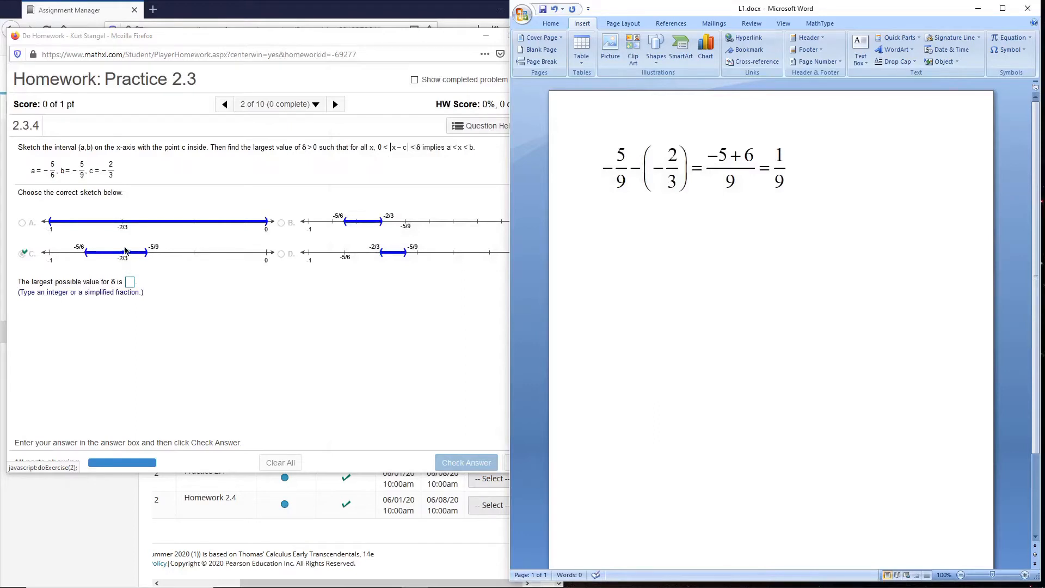
mouse_move(134, 260)
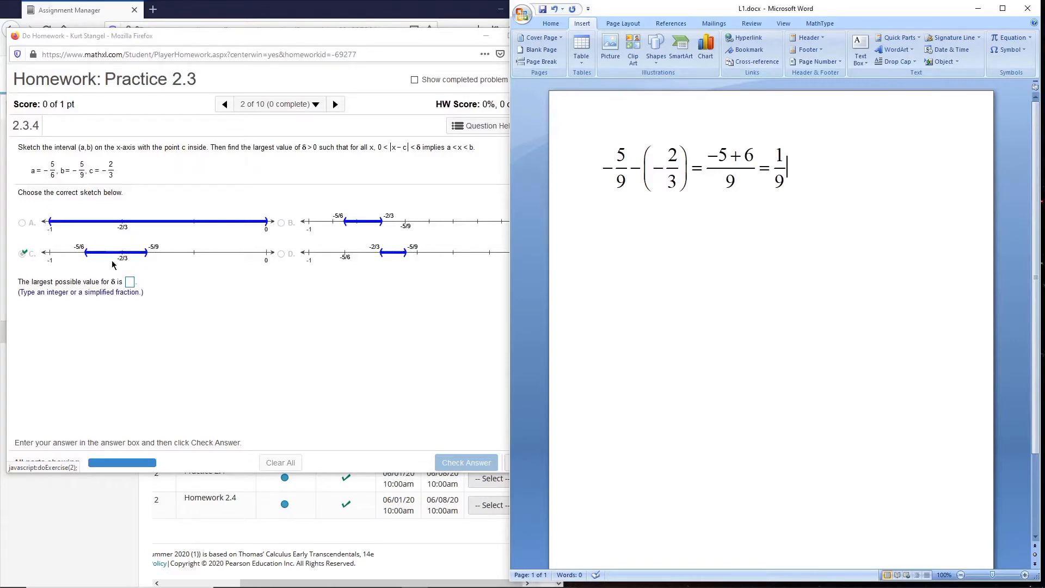
Step: Enter 1/9 as the largest δ for question 2.3.4 and submit it for checking
click(129, 281)
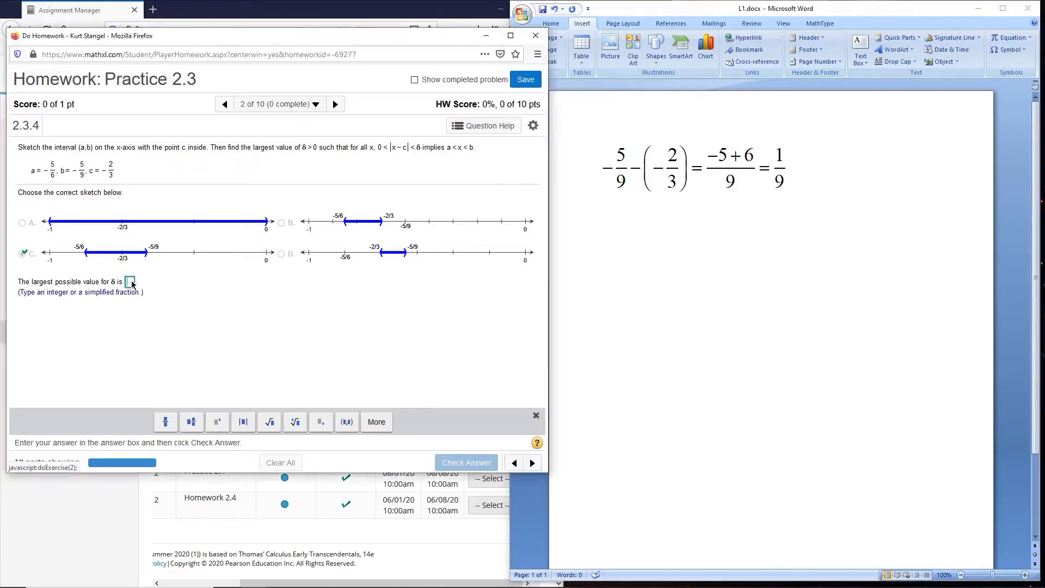
text(1/)
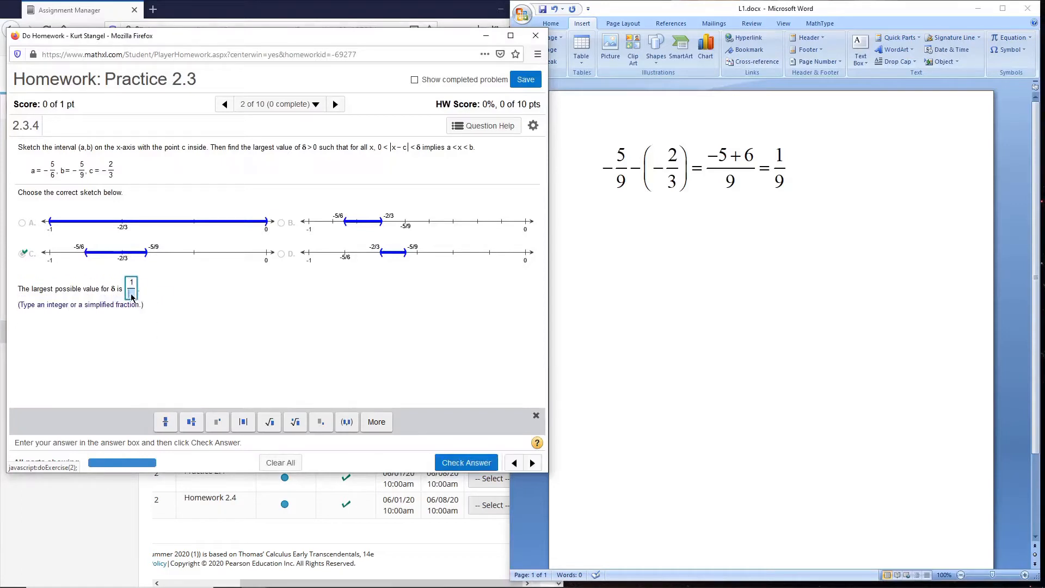
click(466, 461)
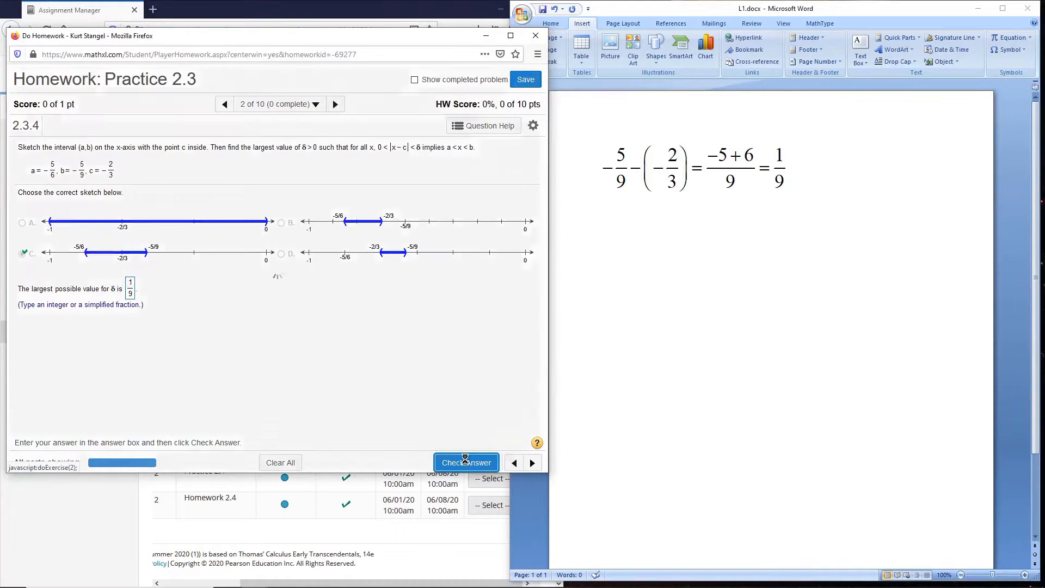
click(465, 462)
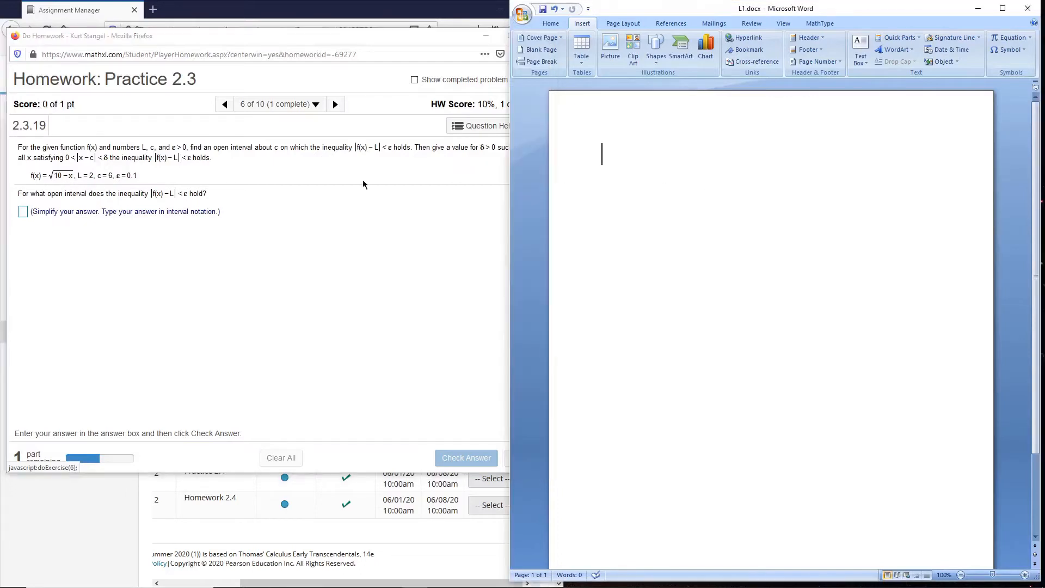
mouse_move(595, 42)
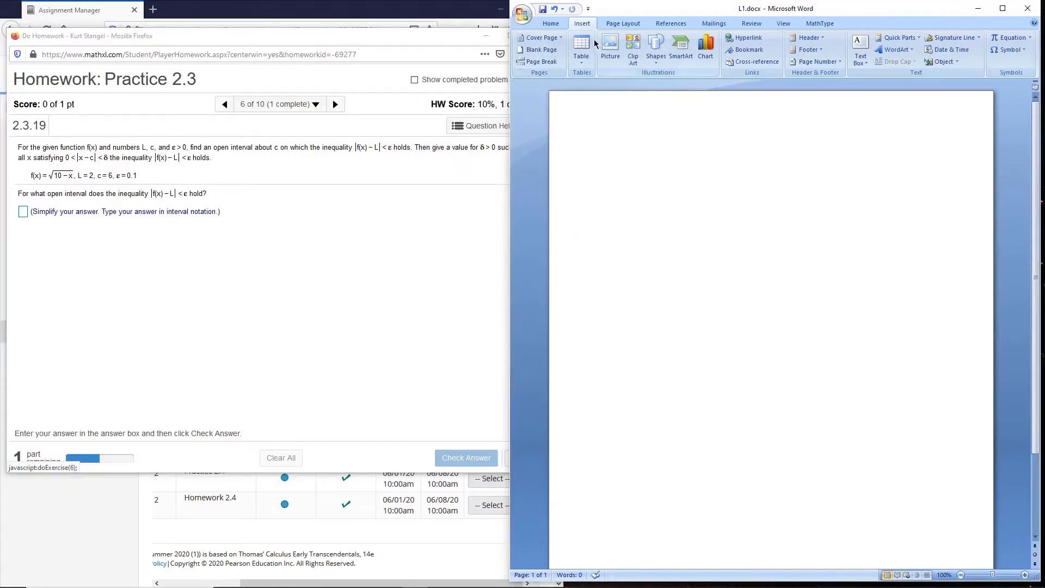
Step: Insert the MathType equation |f(x) − L| < ε and reopen its copy for editing
click(941, 61)
text(|f(x)
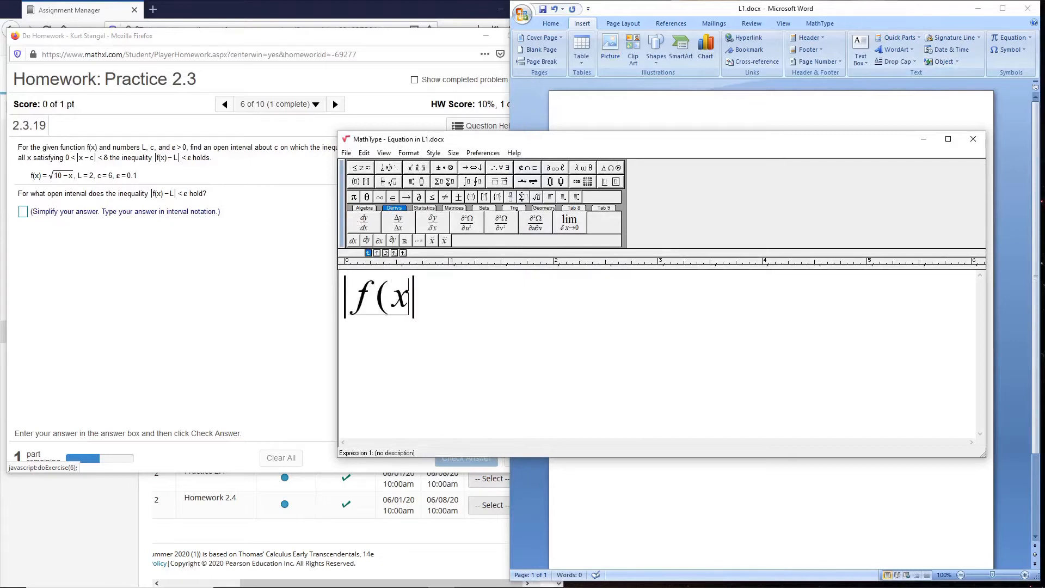
text(-L)
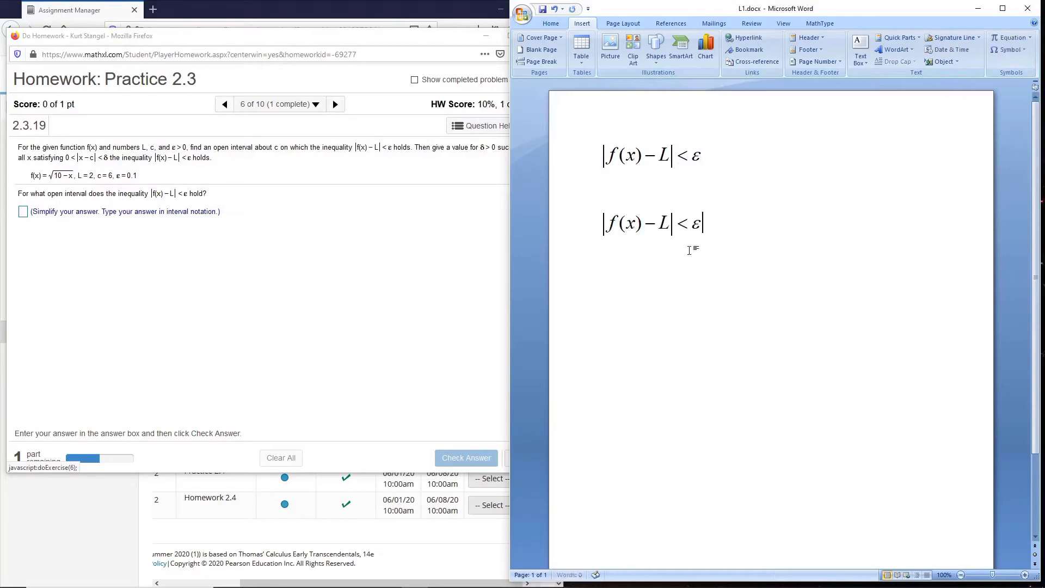
double_click(649, 223)
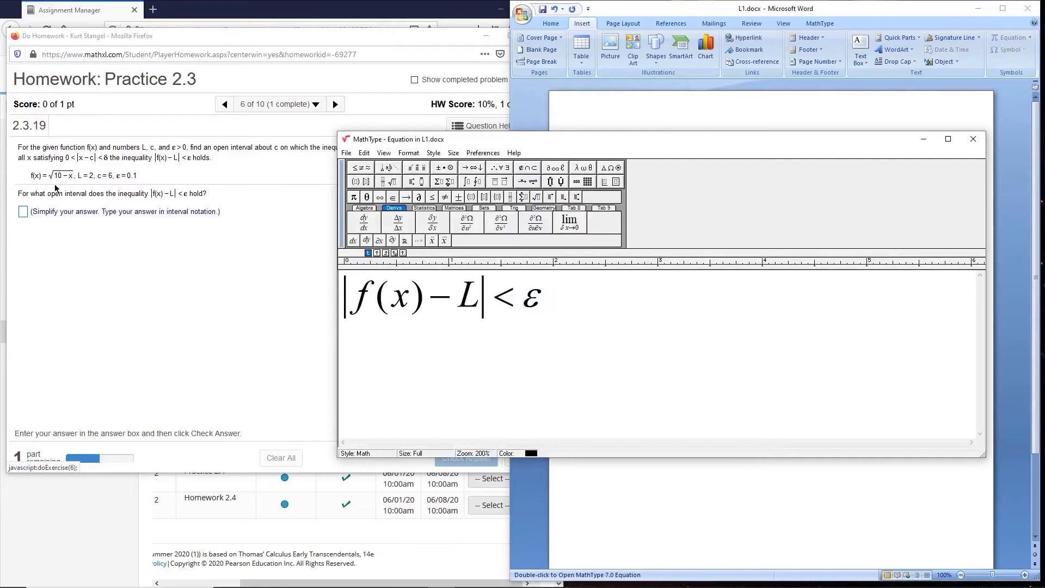
Step: Rewrite the copy as |√(10−x) − 2| < 0.1 and update it in the Word document
click(424, 296)
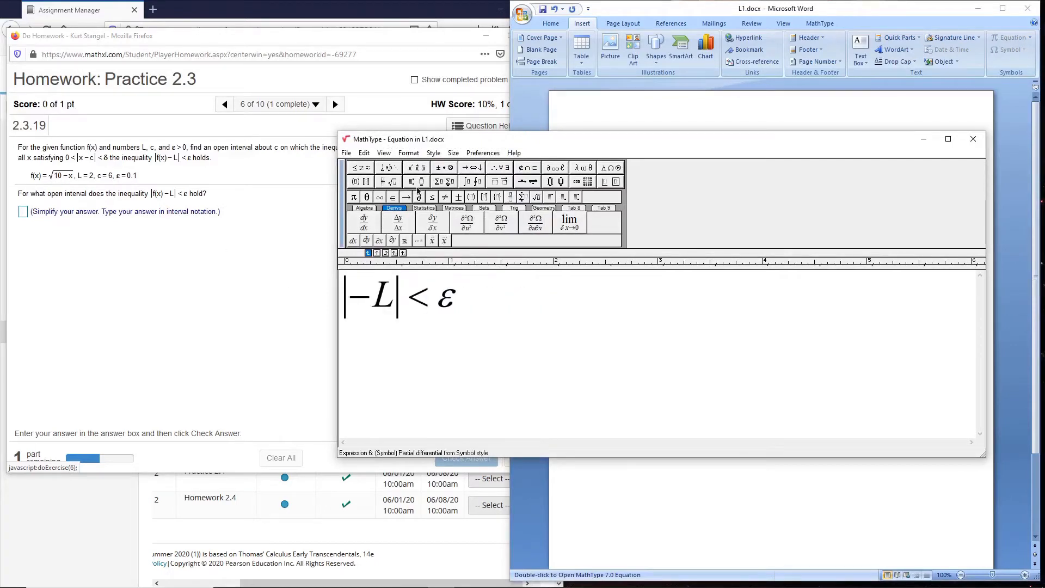
click(389, 179)
text(√10 − )
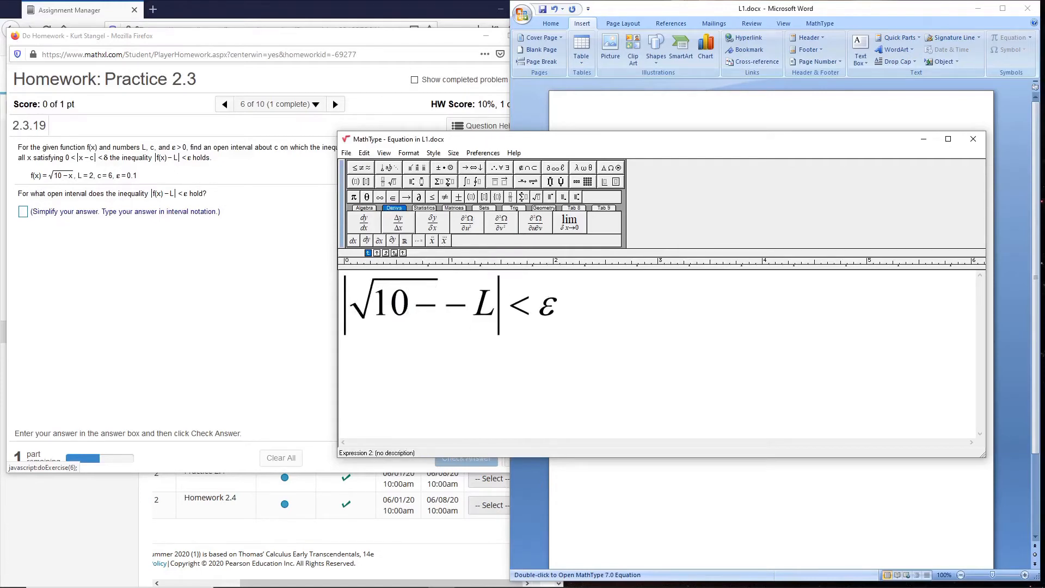
text(x)
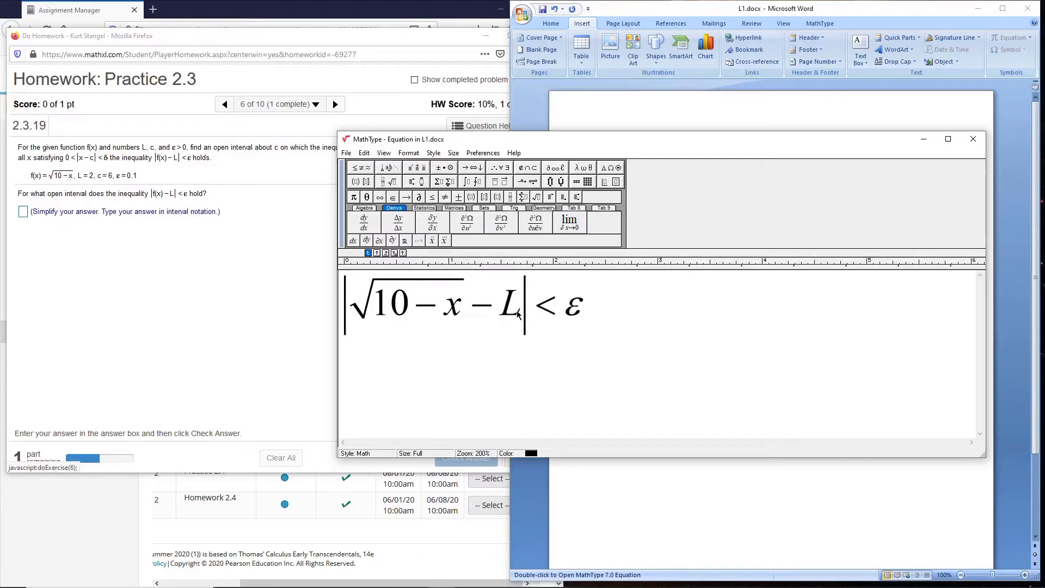
text(2)
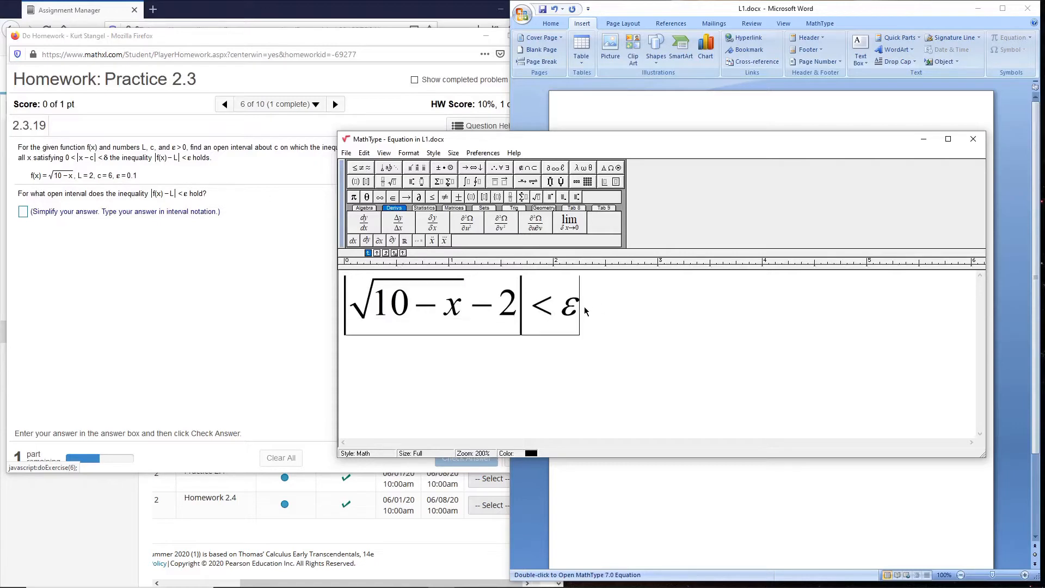
text(0.1)
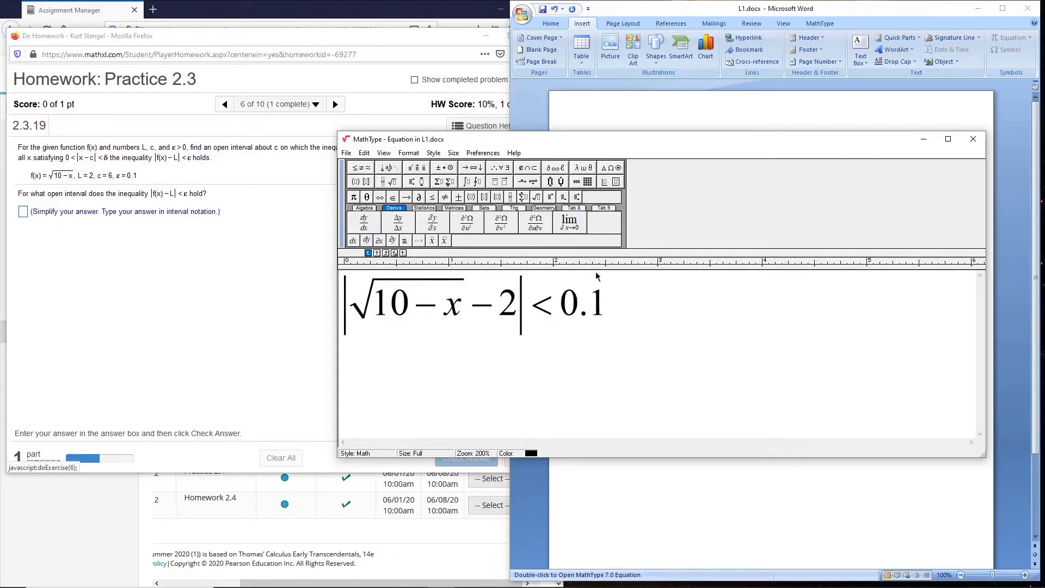
click(971, 138)
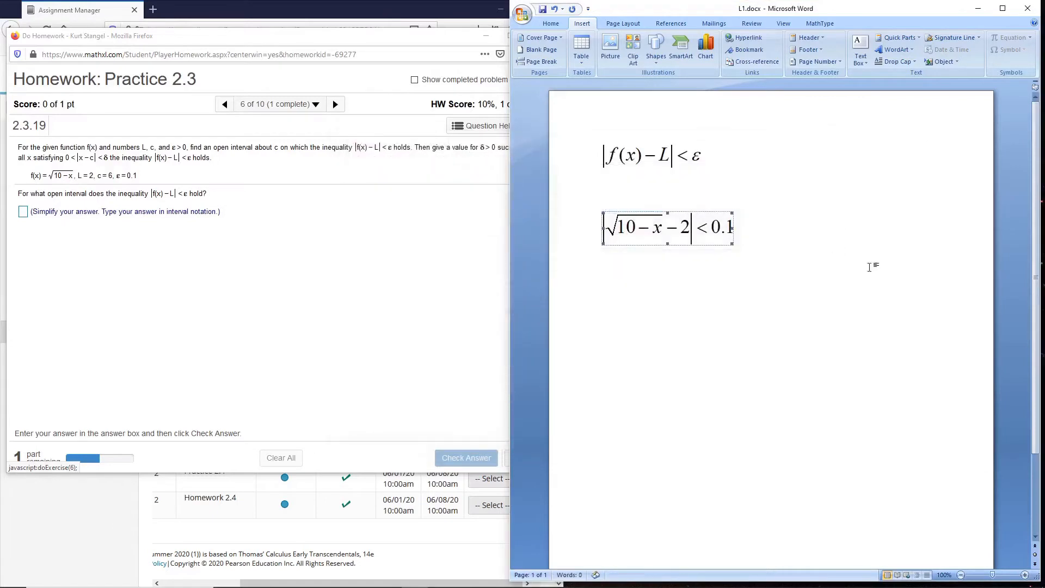
Step: Duplicate the inequality and edit it into −0.1 < √(10−x) − 2 < 0.1
click(826, 249)
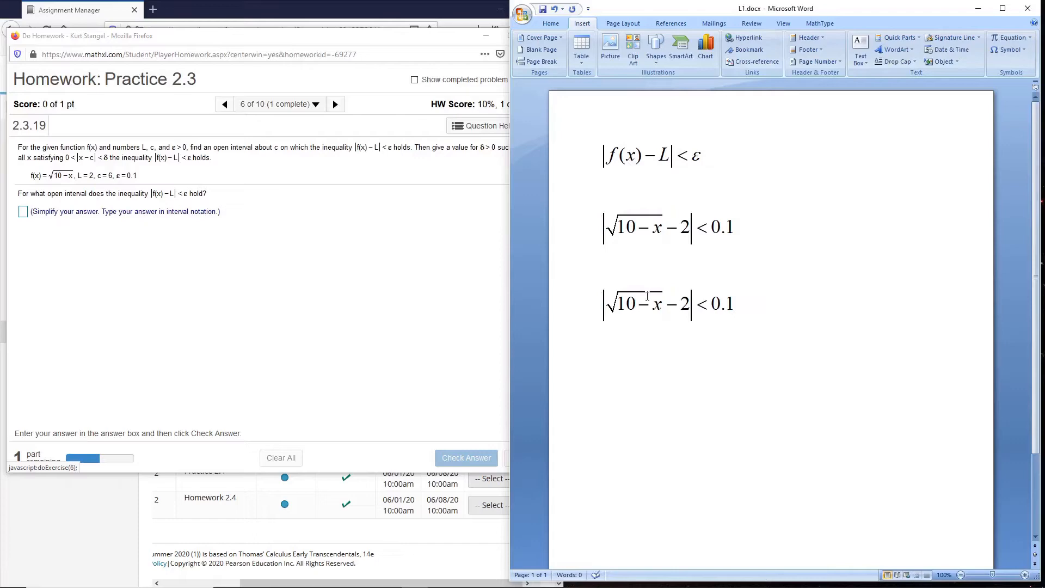
double_click(647, 304)
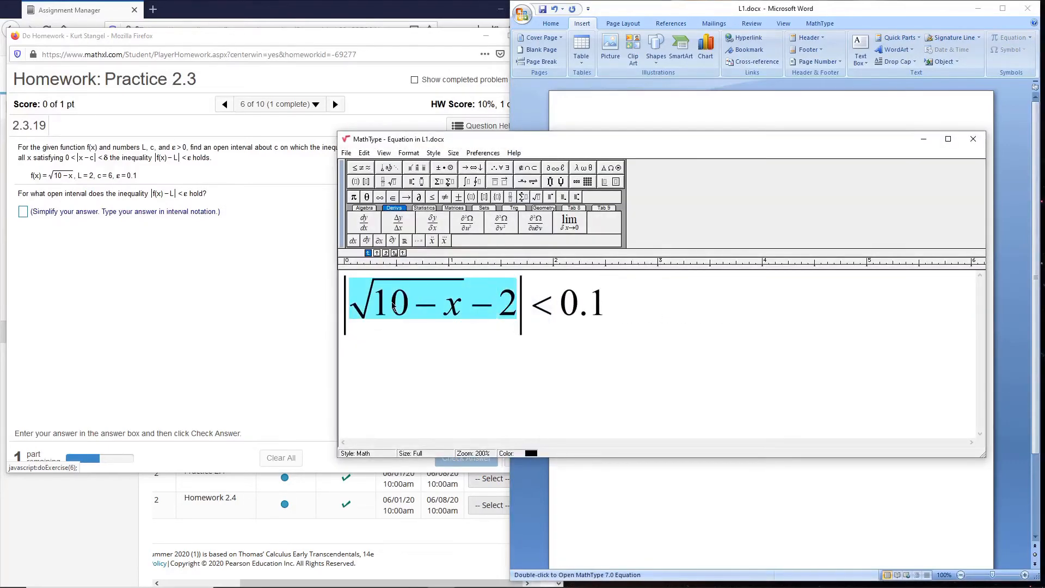
click(477, 313)
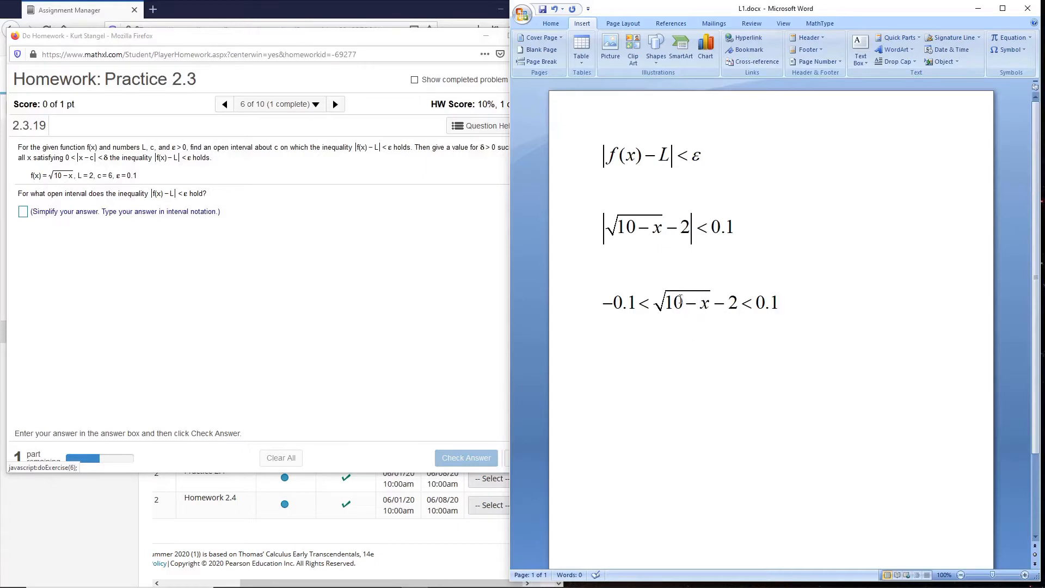
Step: Duplicate again and add 2 throughout to get 1.9 < √(10−x) < 2.1
click(689, 301)
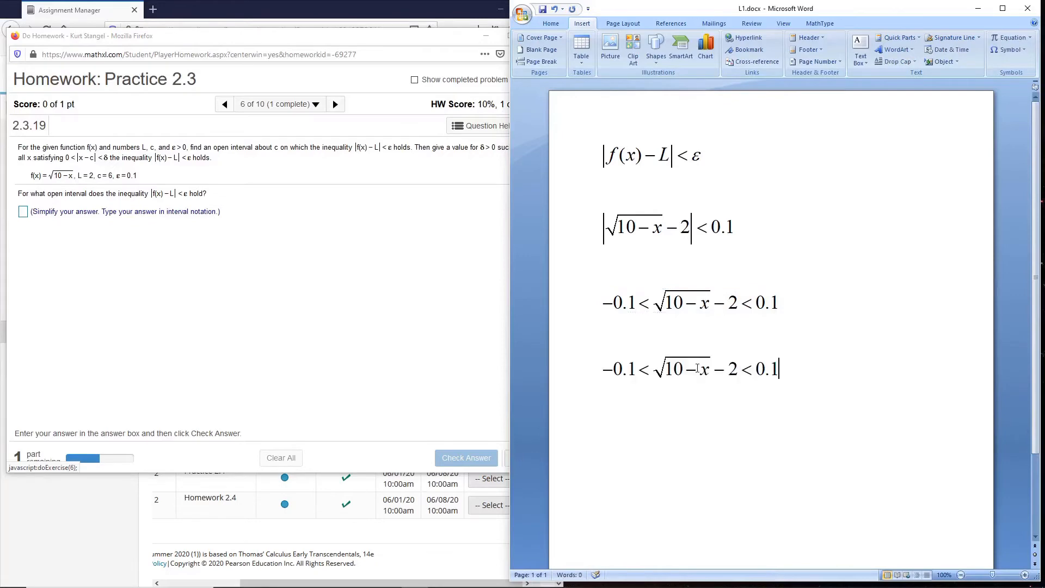
double_click(690, 369)
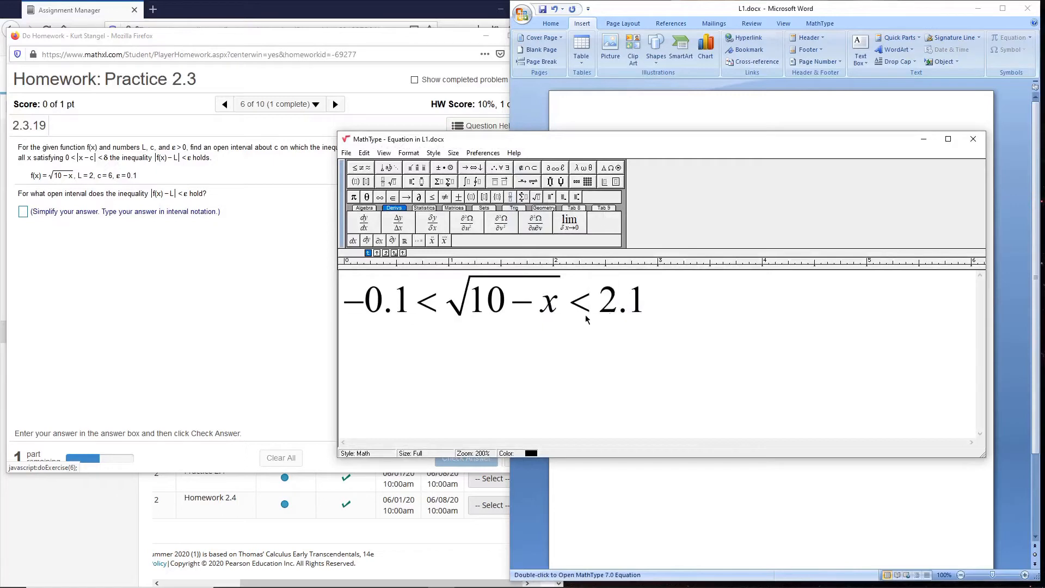
click(408, 298)
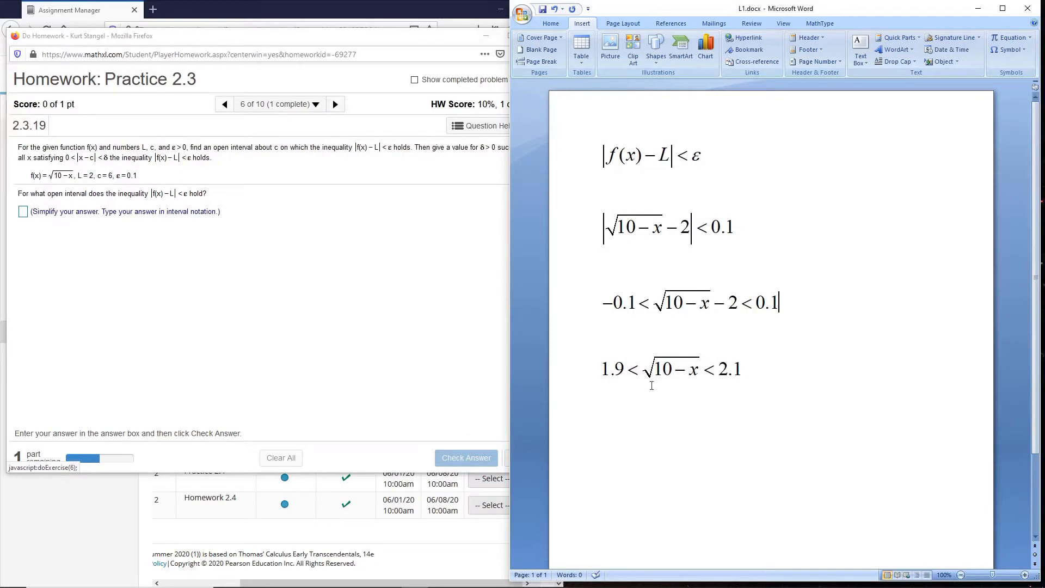
Step: Duplicate the equation and square it into 3.61 < 10 − x < 4.41
click(669, 369)
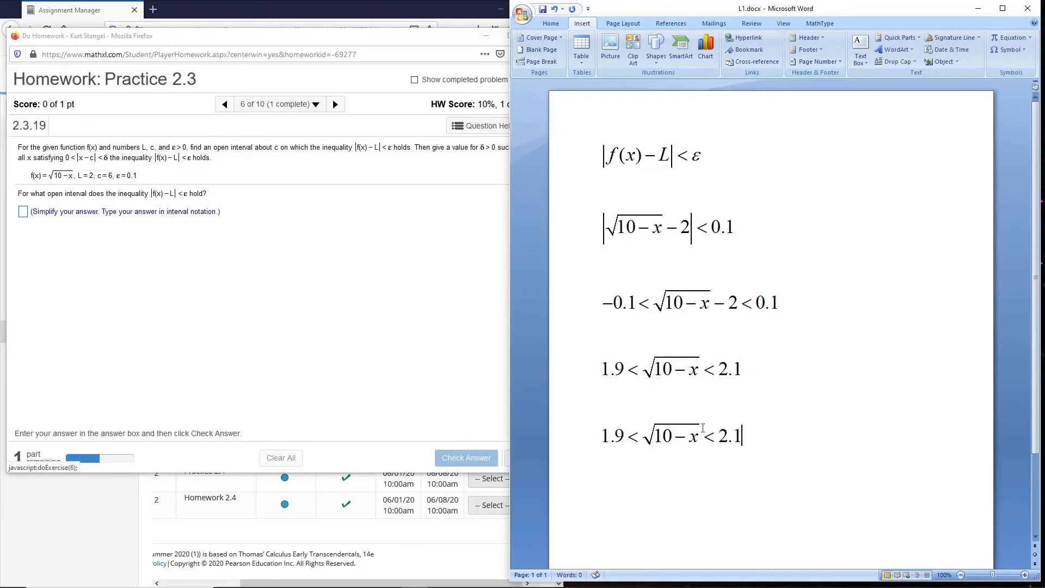
double_click(669, 436)
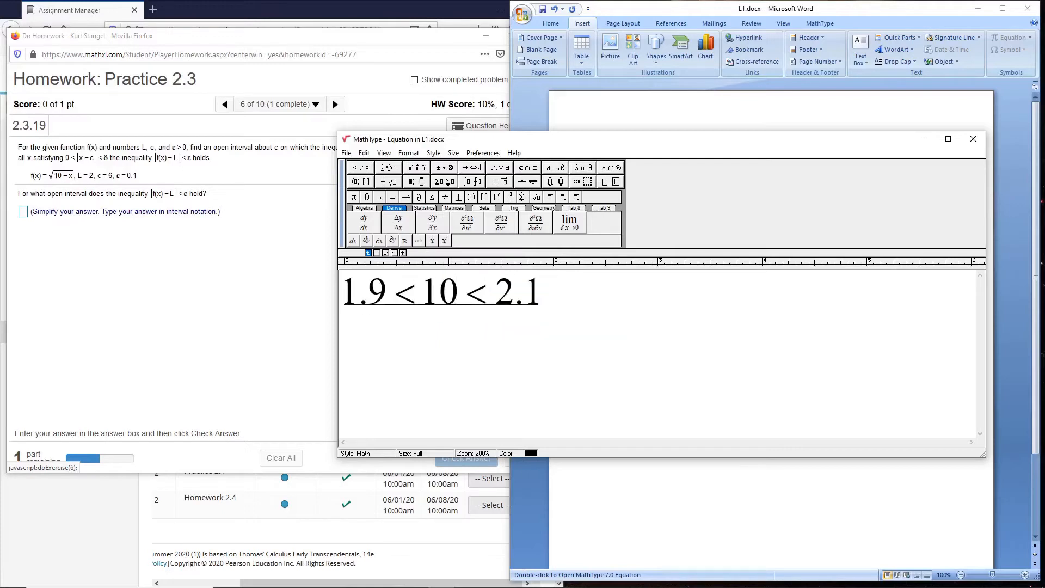
text(- x)
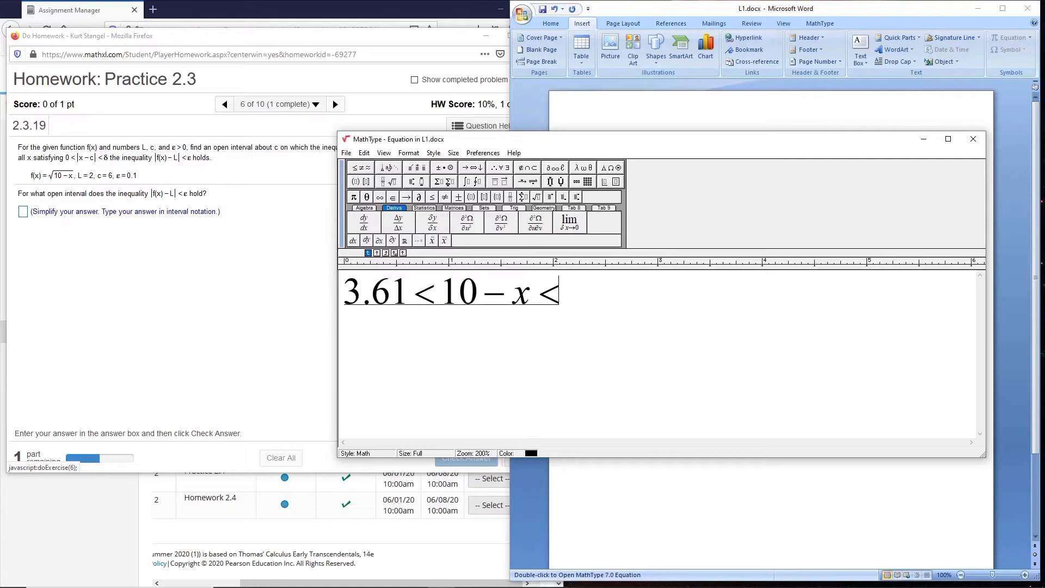
text(43)
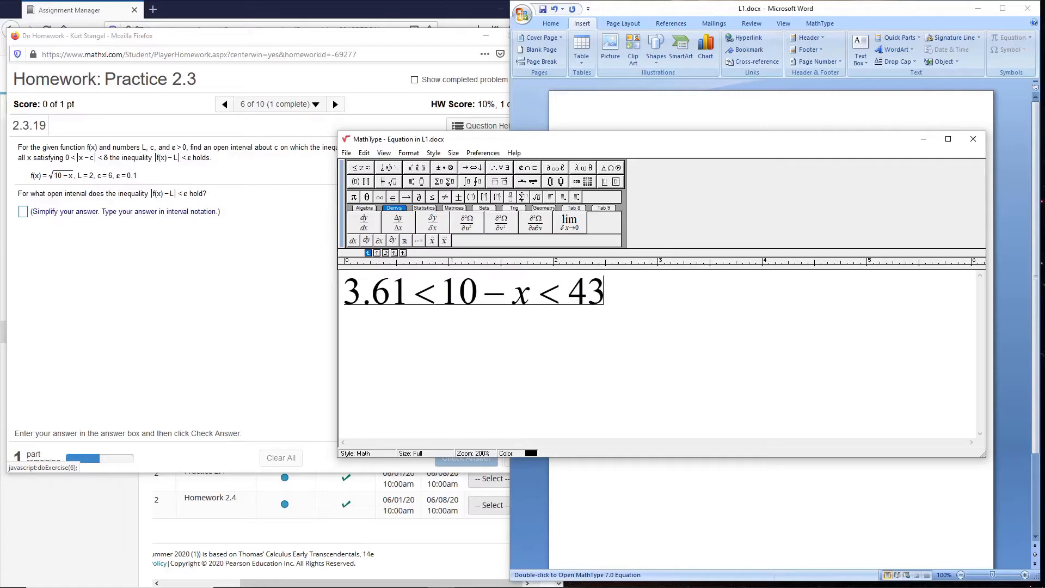
text(.41)
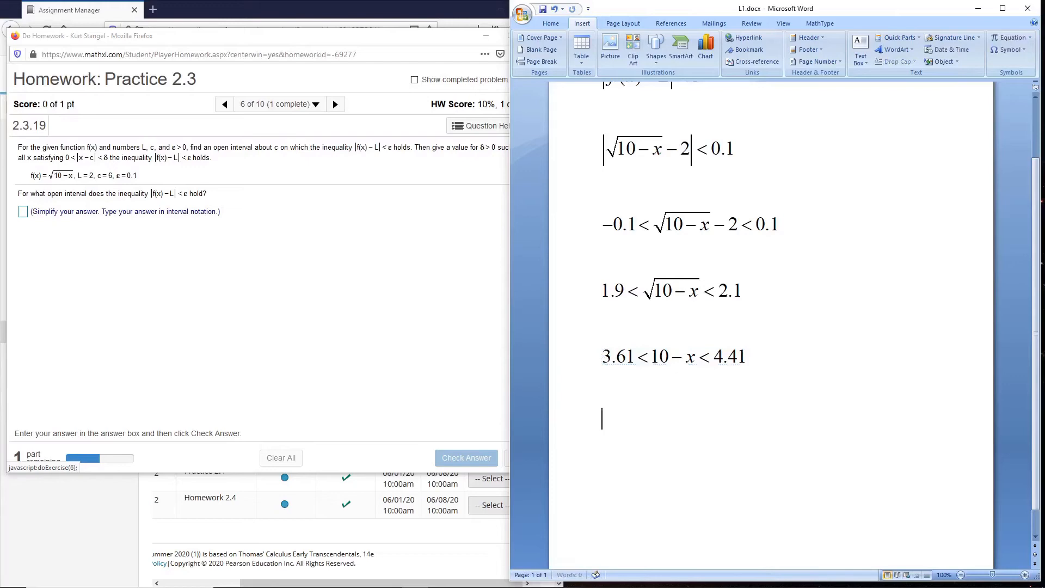
Step: Edit the duplicated equation into −6.39 < −x < −5.59 by subtracting 10 throughout
double_click(672, 357)
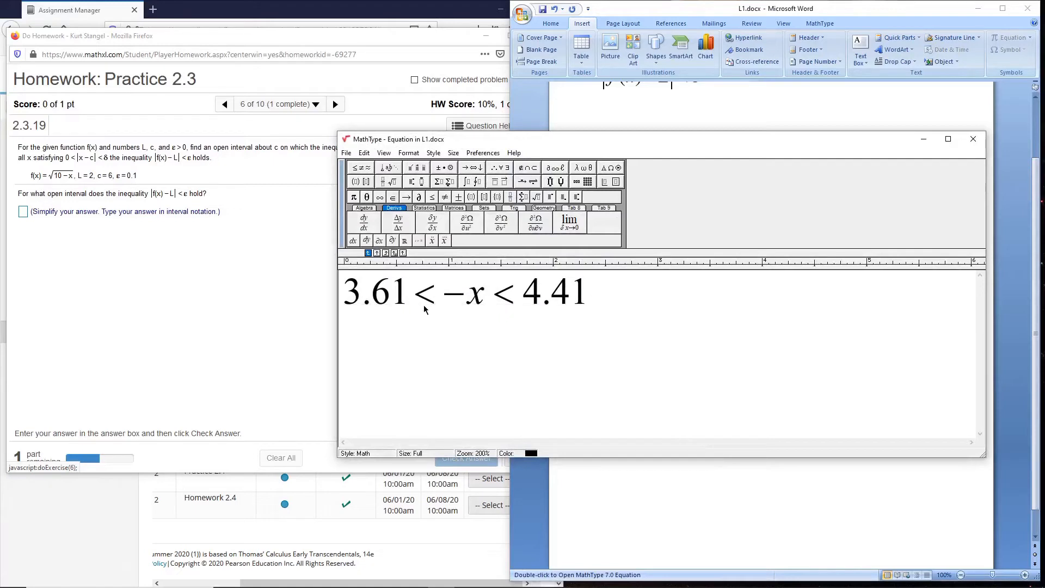
click(408, 291)
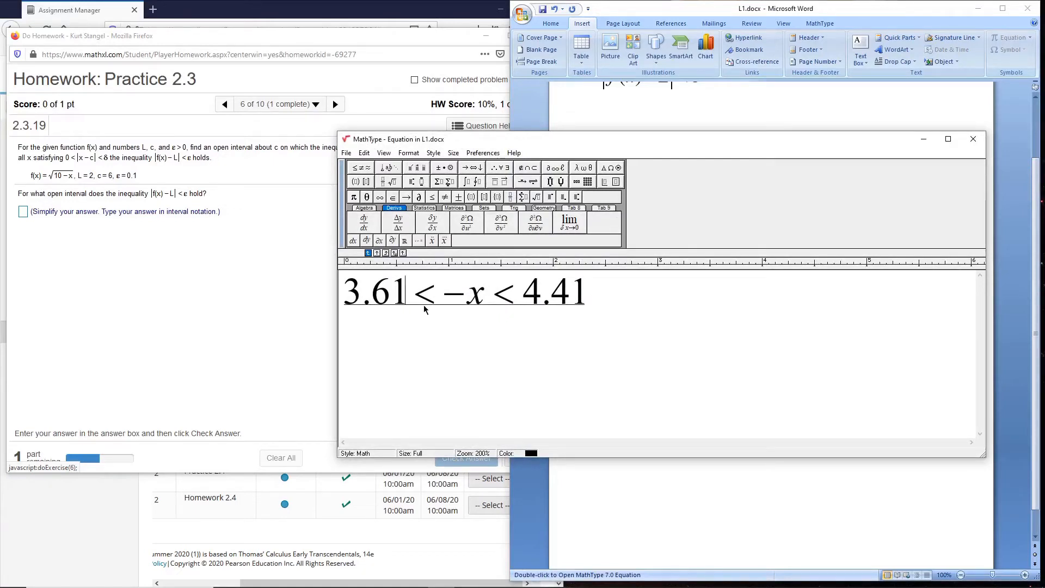
key(Backspace)
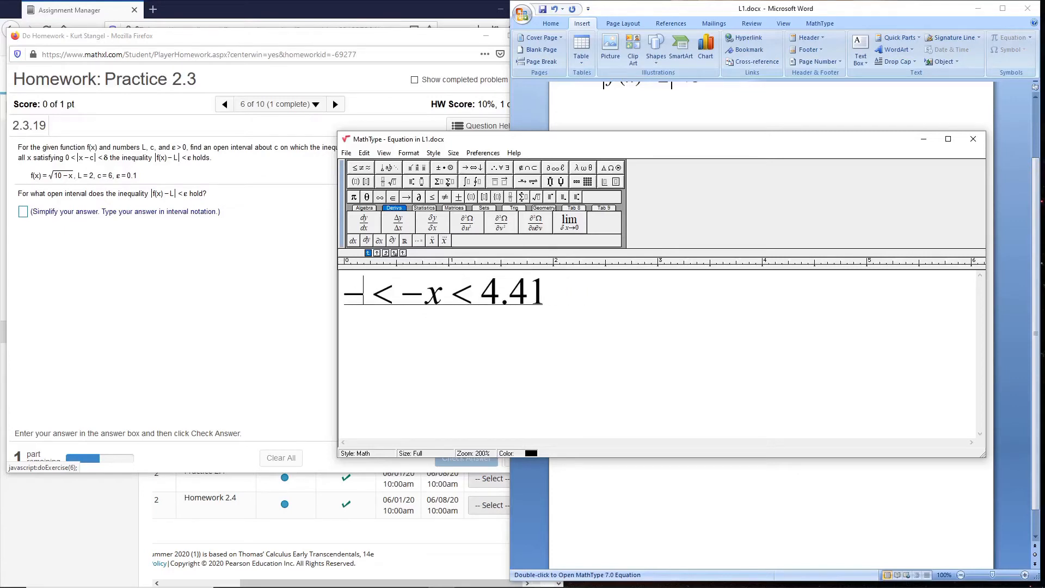
text(-6.39)
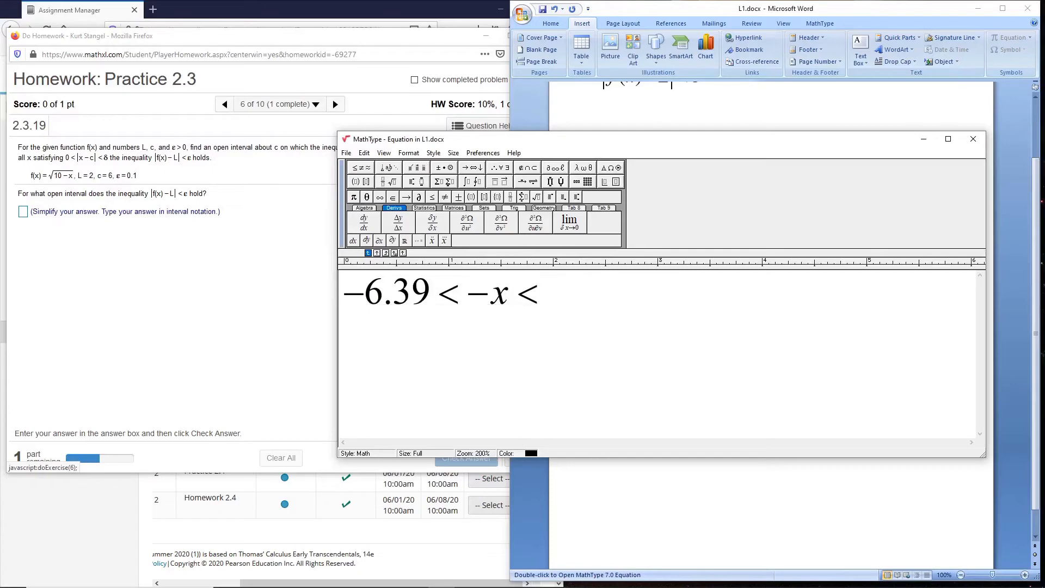
text(-5.59)
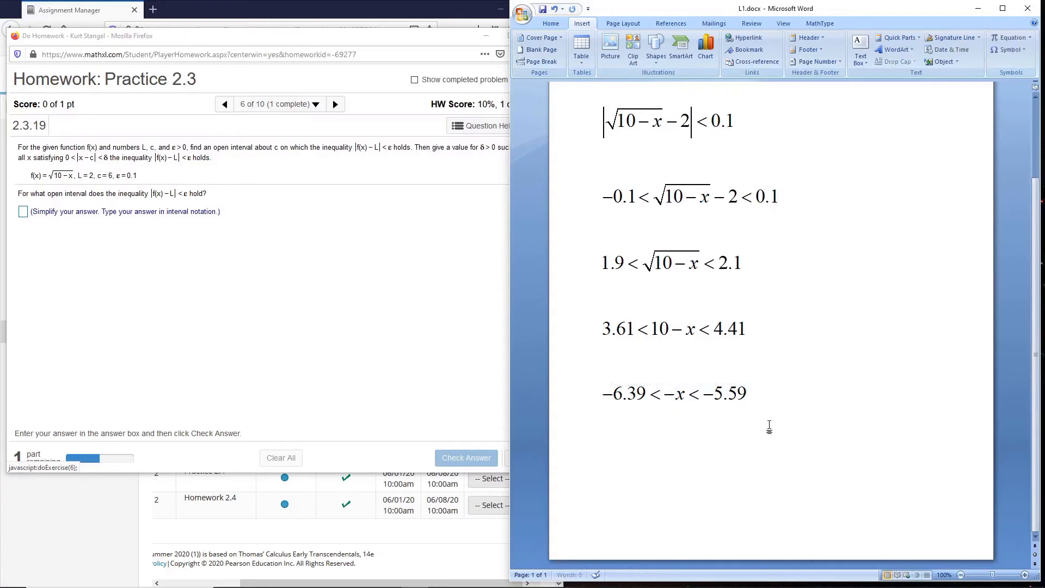
double_click(674, 393)
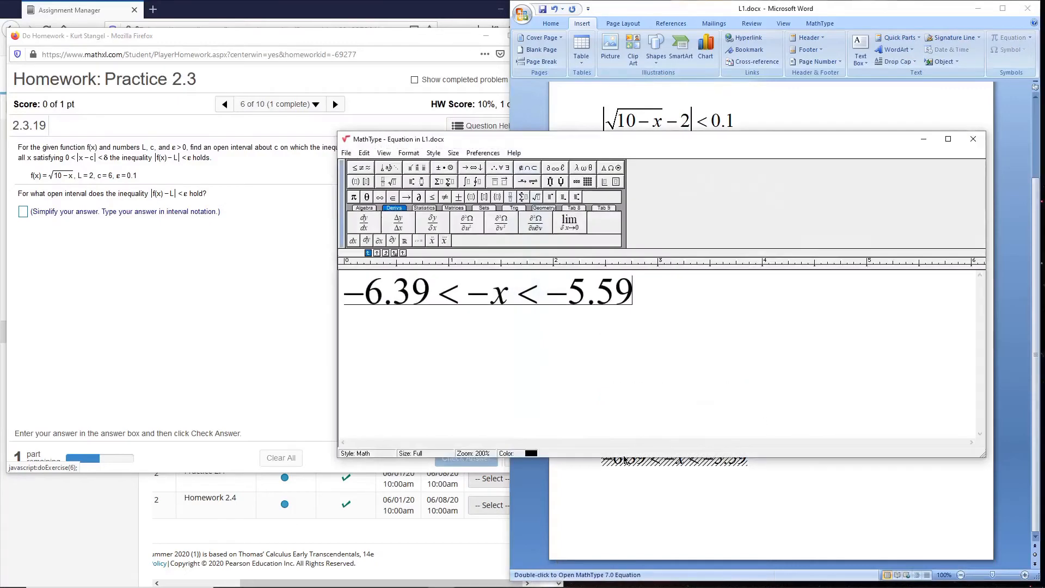
mouse_move(363, 312)
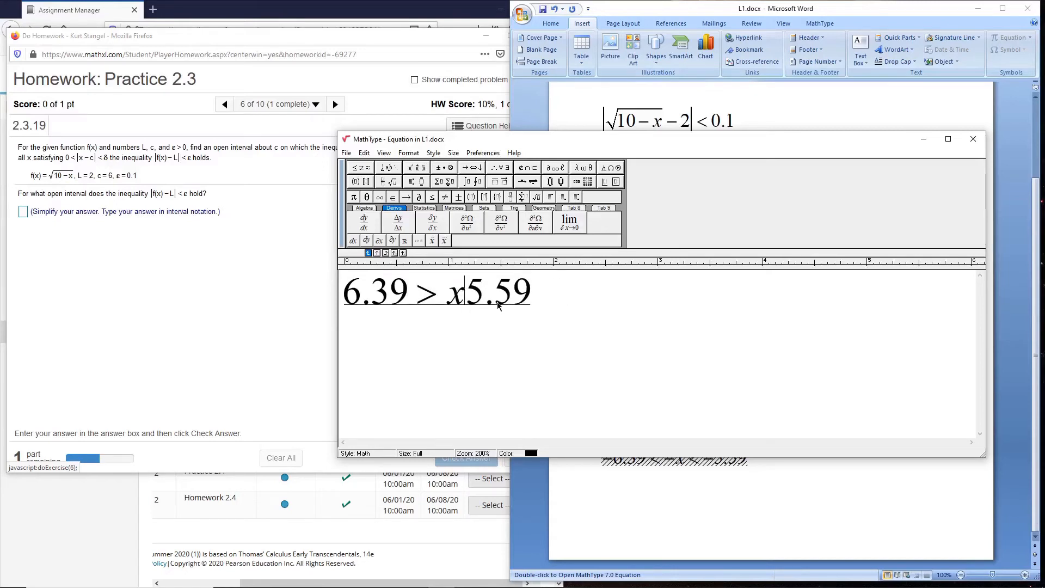
Step: Finish the step 6.39 > x > 5.59 in Word, then return to the MathXL interval answer box
text(>)
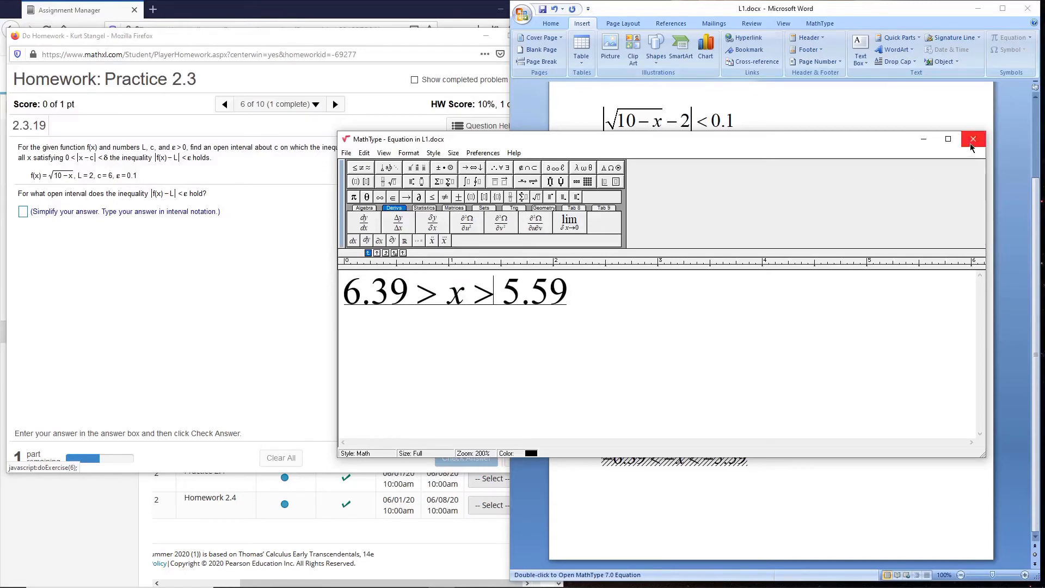
click(971, 140)
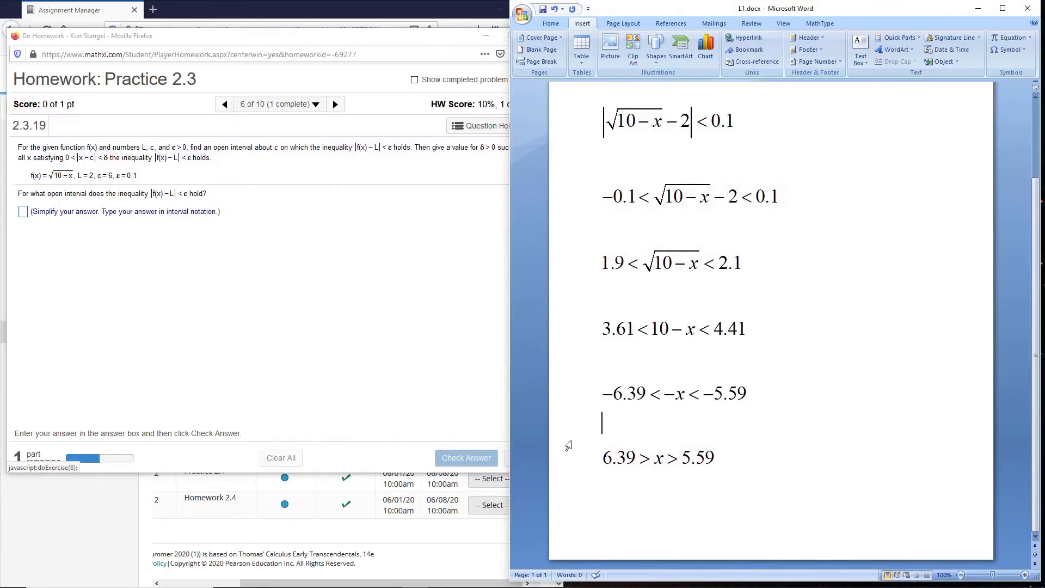
mouse_move(672, 467)
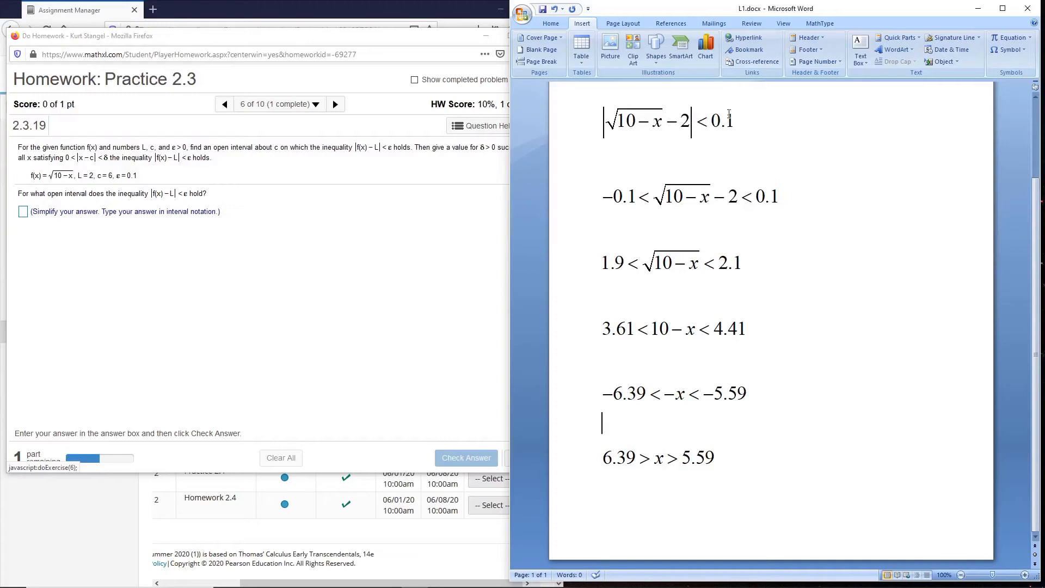
mouse_move(751, 523)
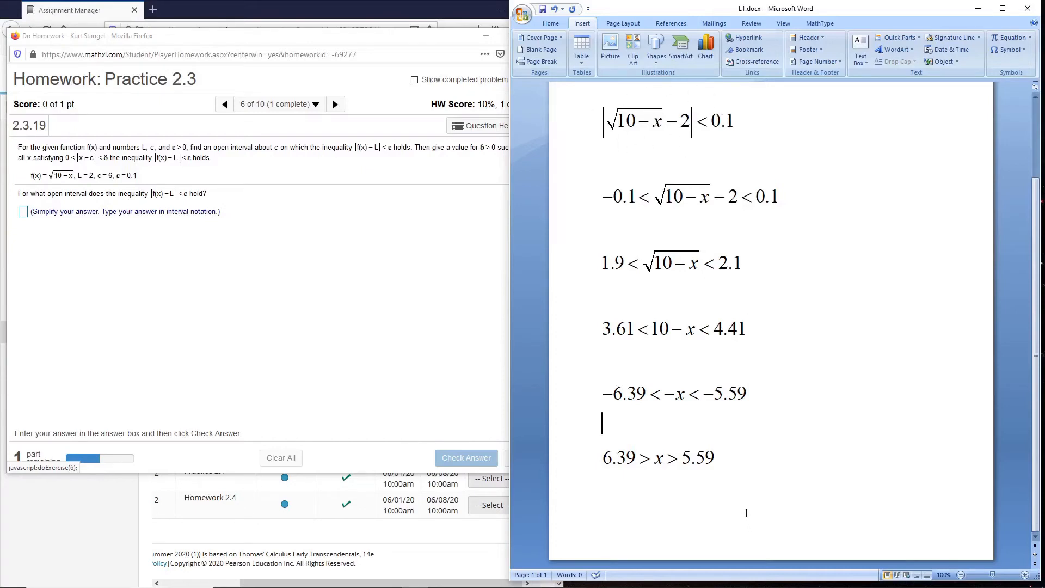
click(23, 211)
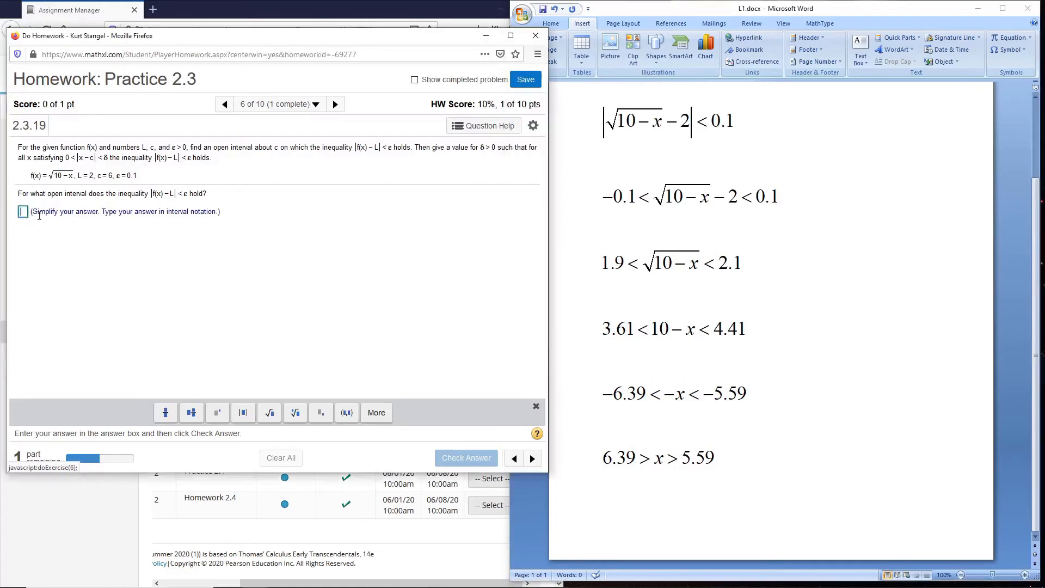
mouse_move(516, 458)
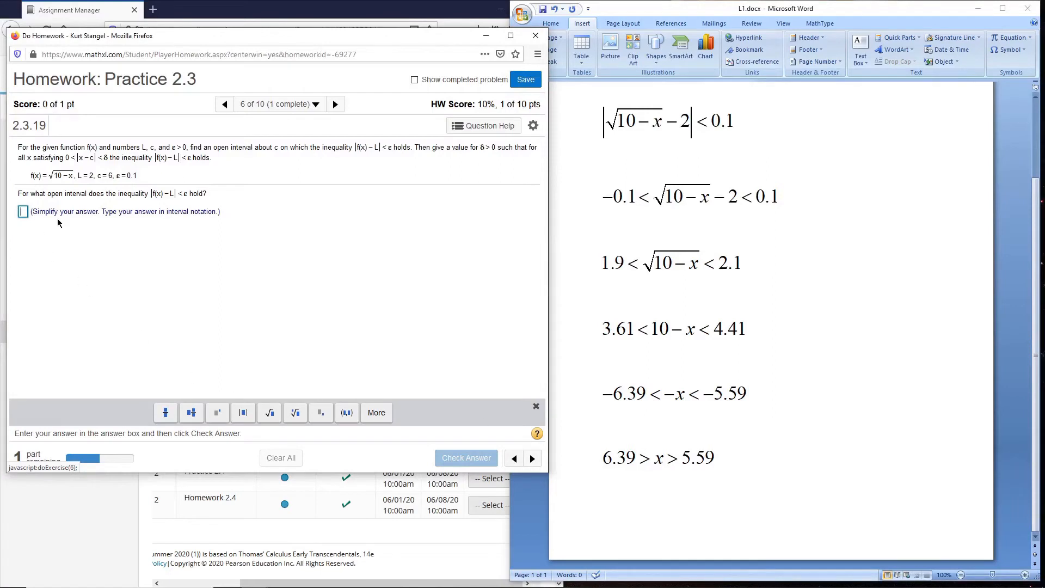
Step: Enter the open interval (5.59,6.39) and submit it for checking
text(5.59)
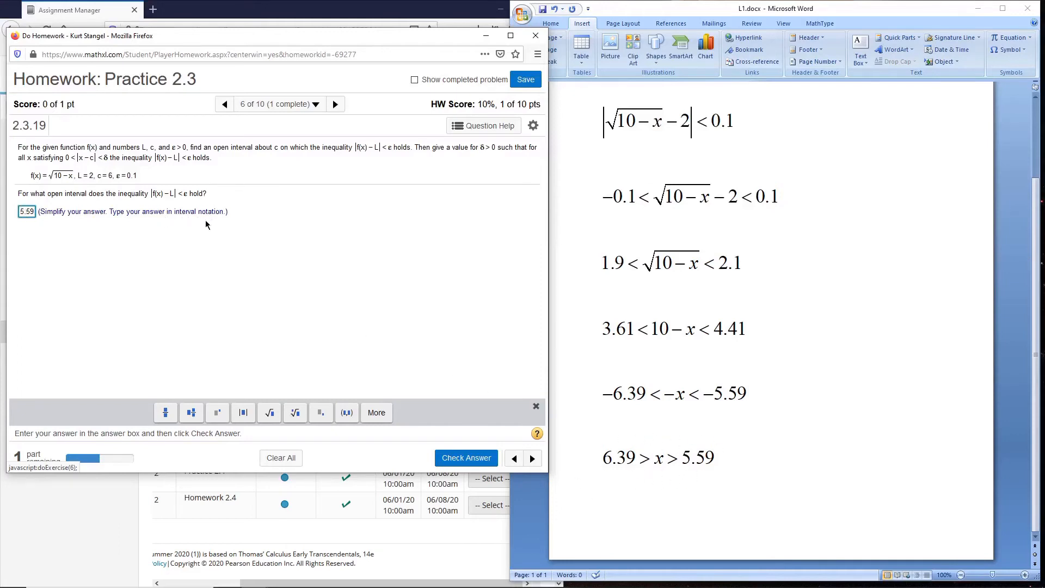
mouse_move(98, 254)
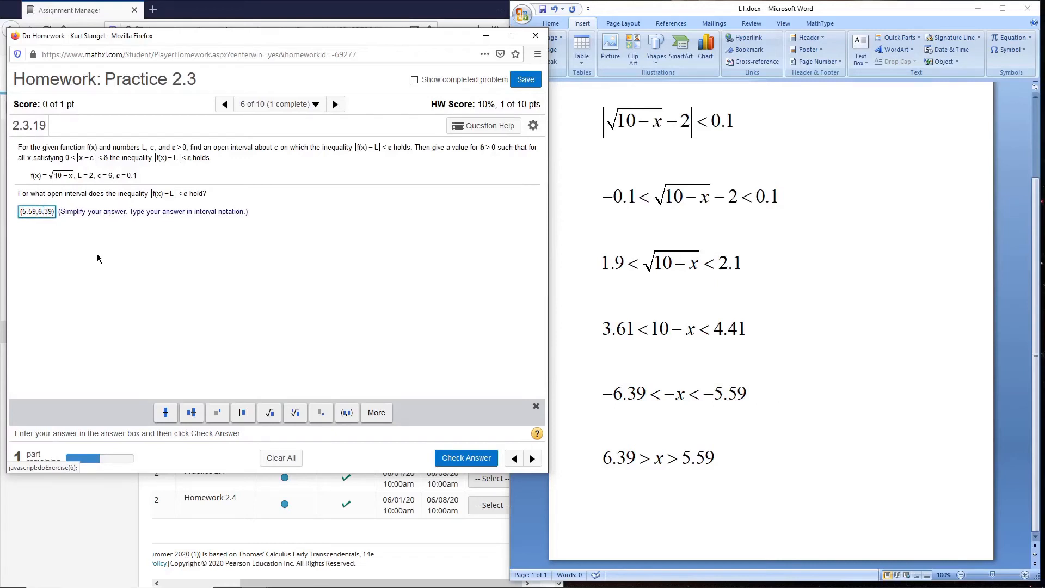
click(466, 458)
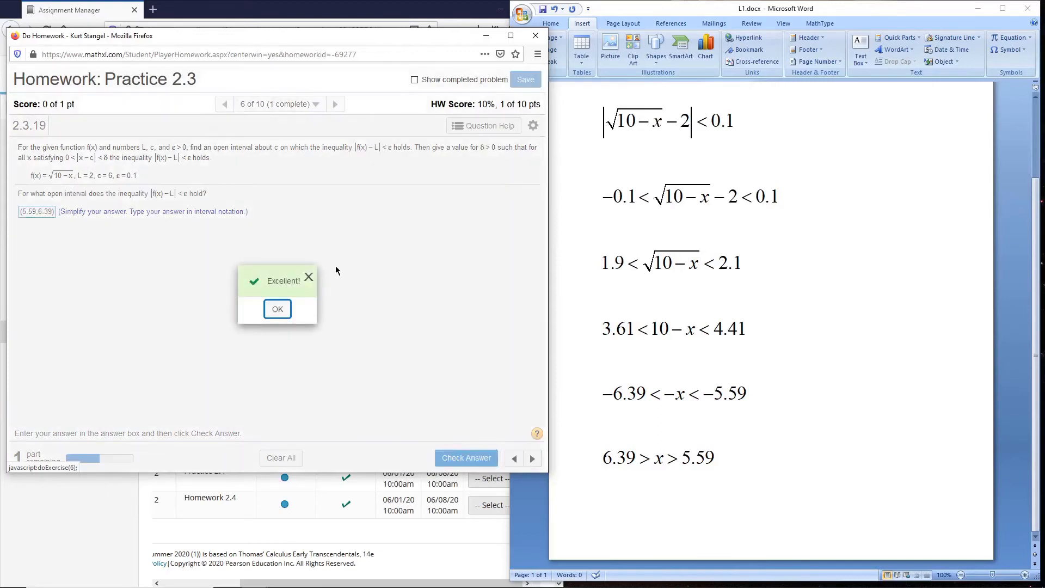
Step: Dismiss the Excellent message and scroll the Word document down to a fresh line
click(278, 308)
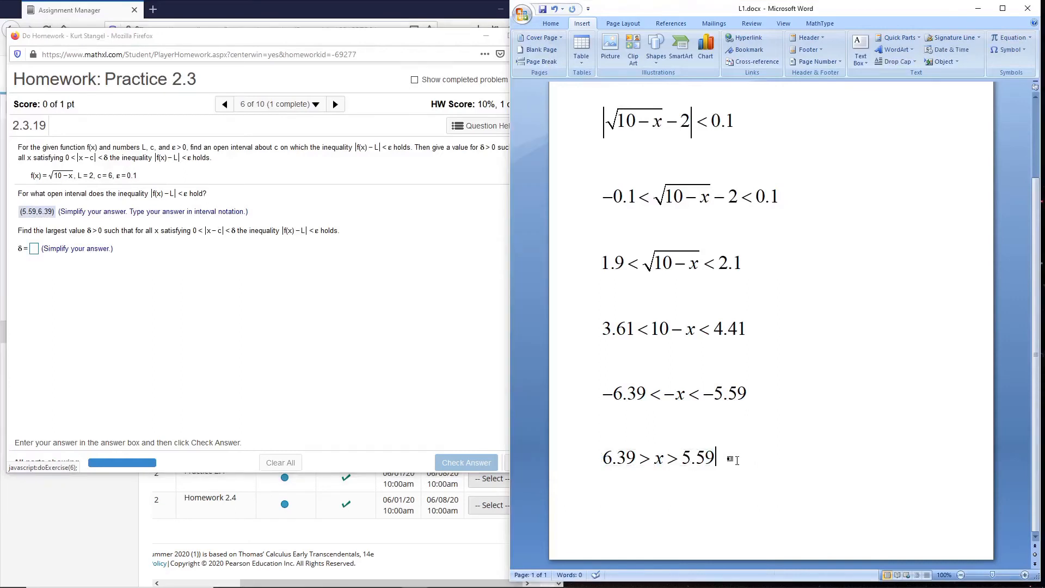
scroll(down, 3)
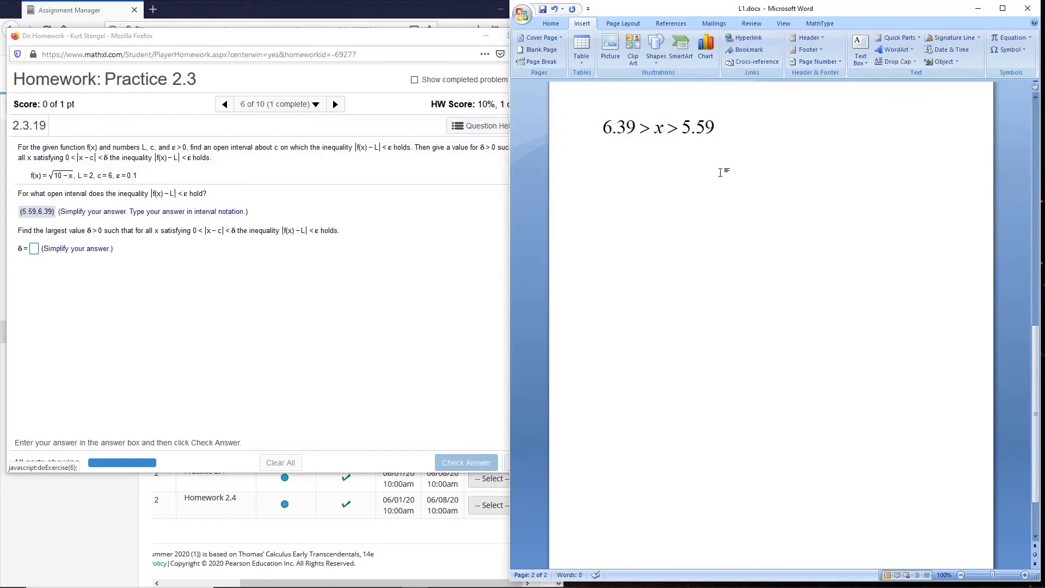
mouse_move(672, 132)
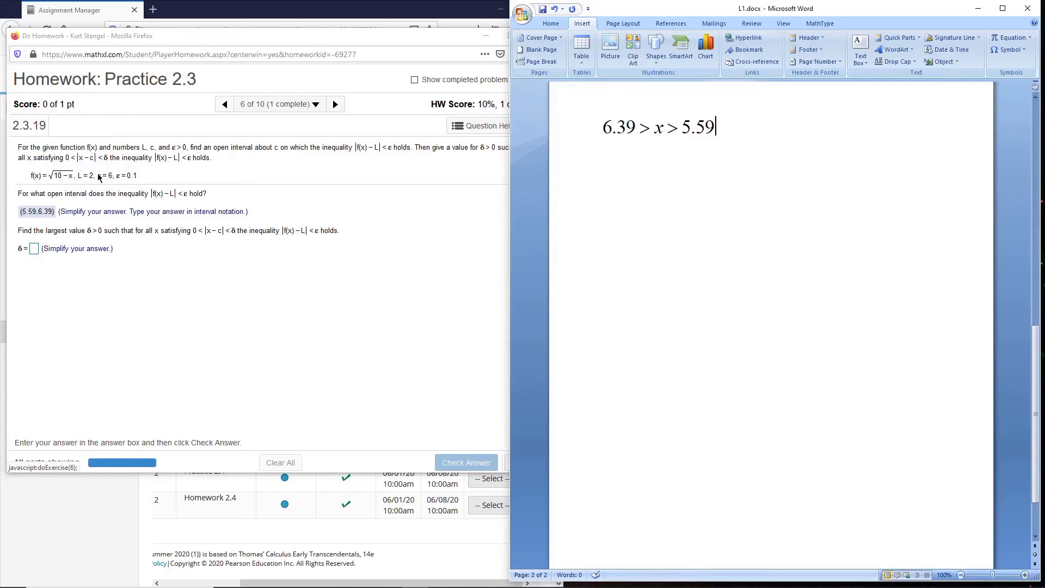
mouse_move(278, 214)
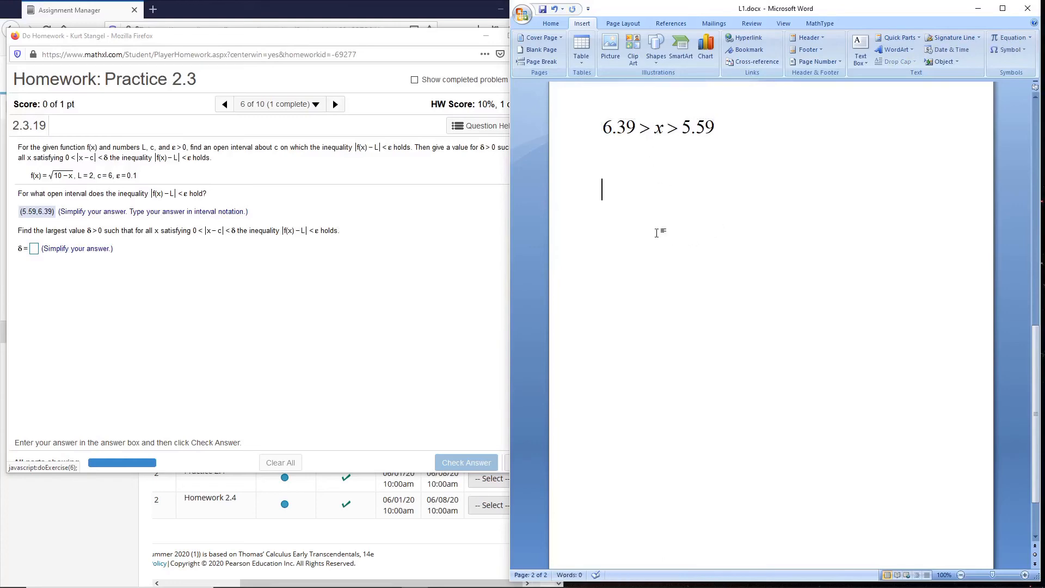
Step: Edit the first copied inequality into 6.39 − 6 = 0.39 in MathType
double_click(656, 127)
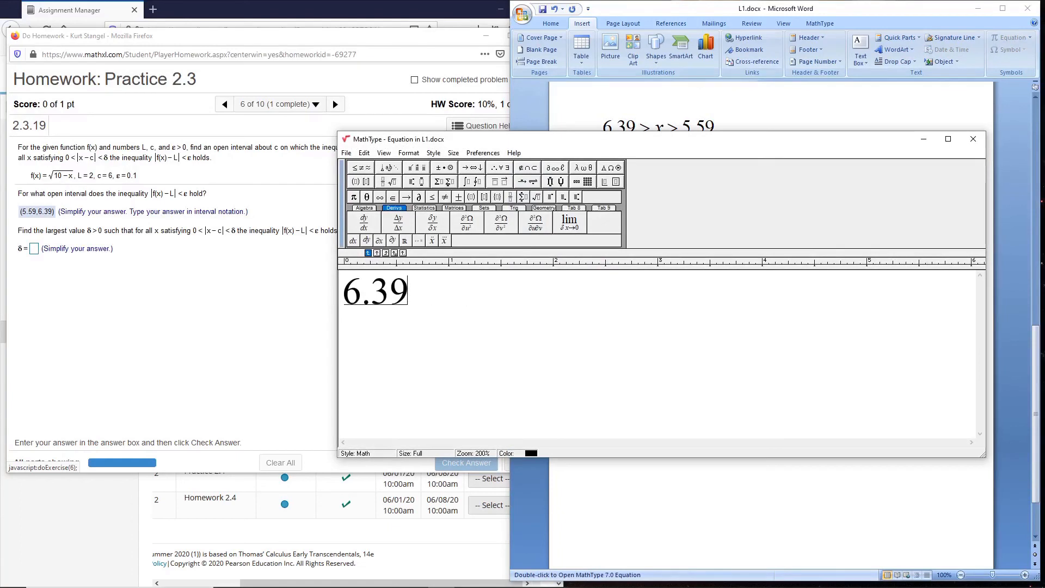
text(-6 =)
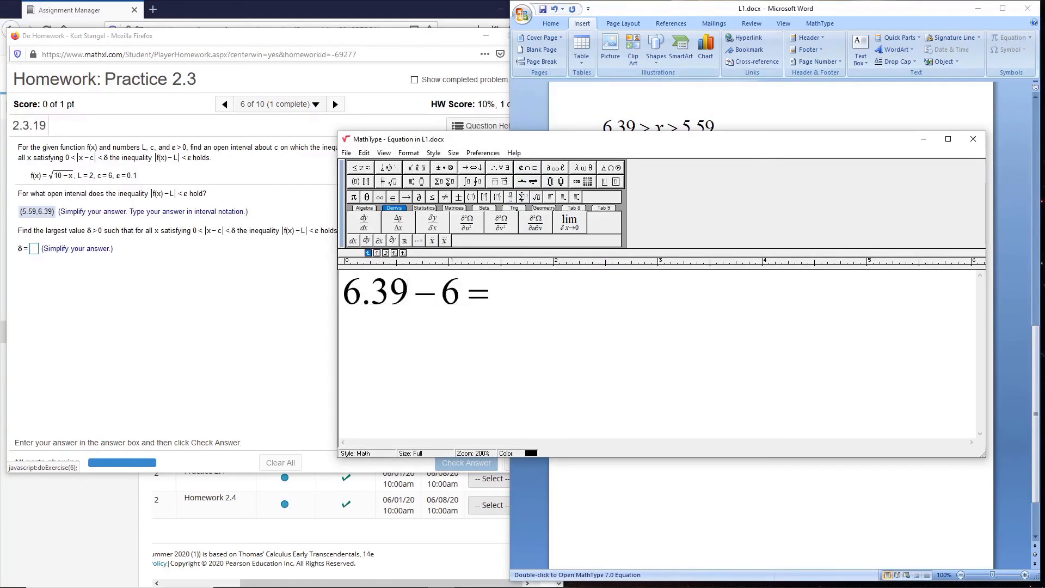
text(0.39)
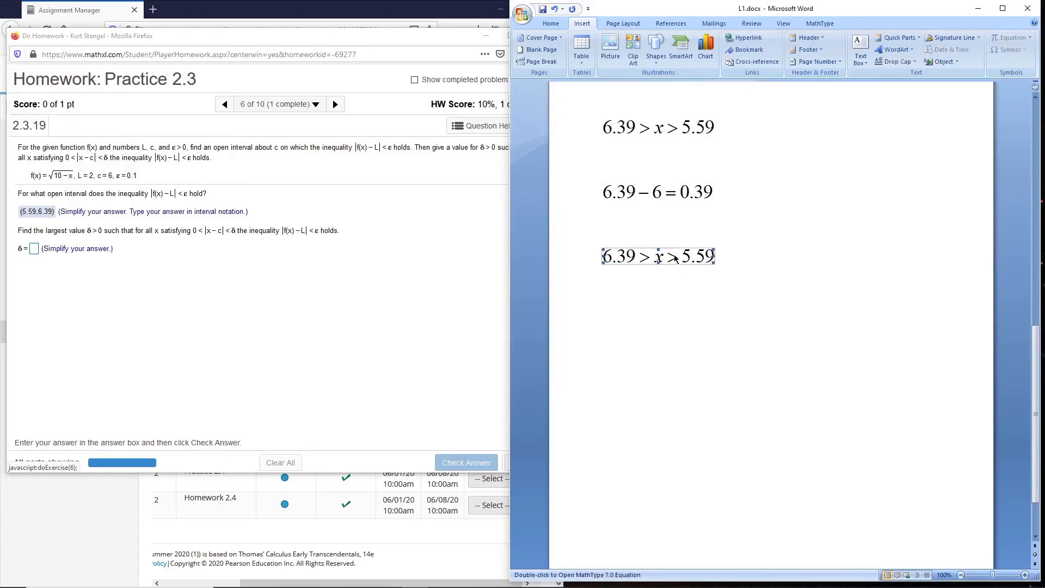
Step: Edit the second copy into 6 − 5.59 = 0.41 and return to Word after it
double_click(657, 255)
text(6 −)
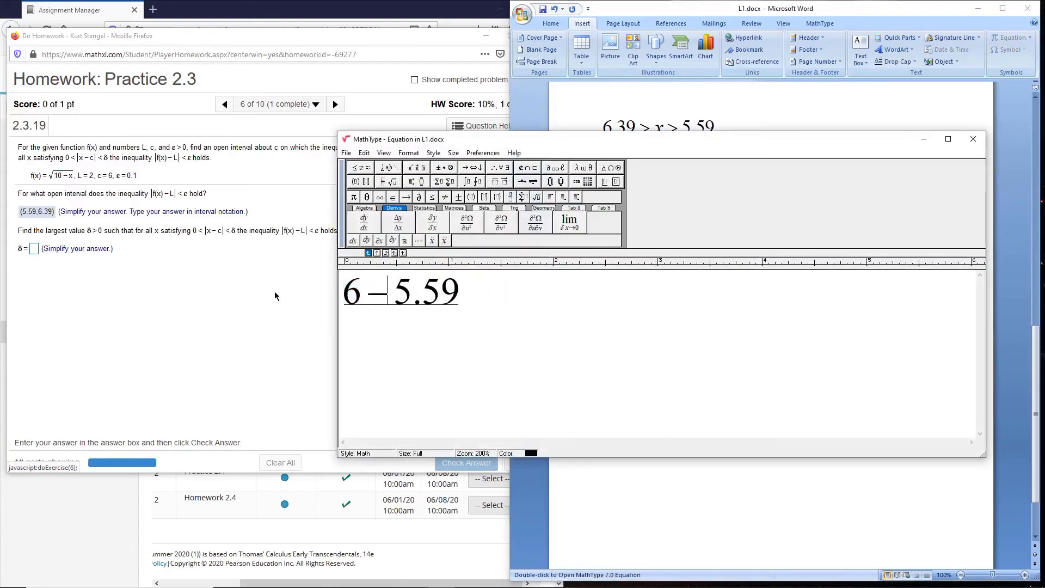
text(=)
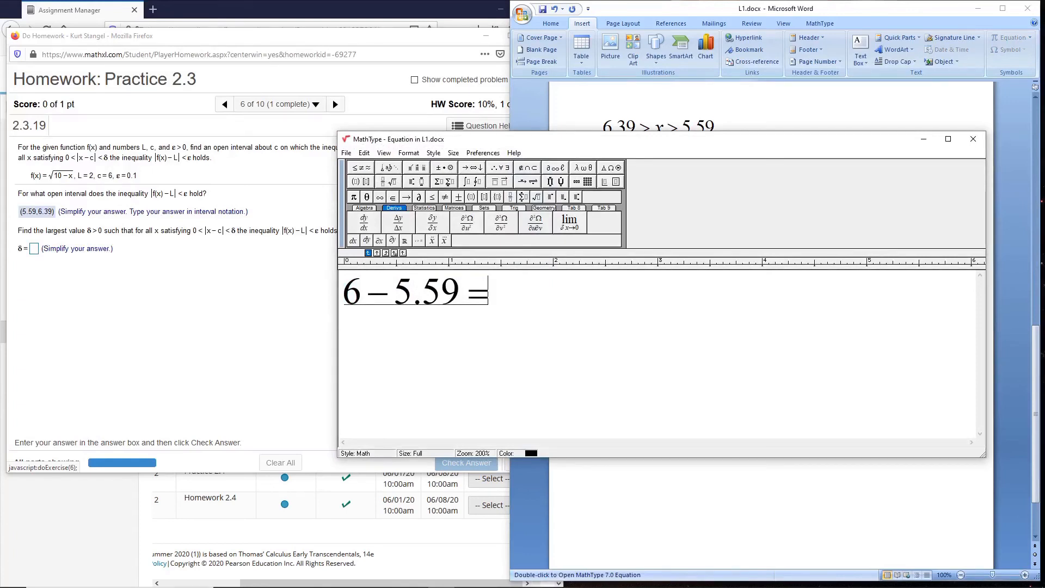
text(0.4)
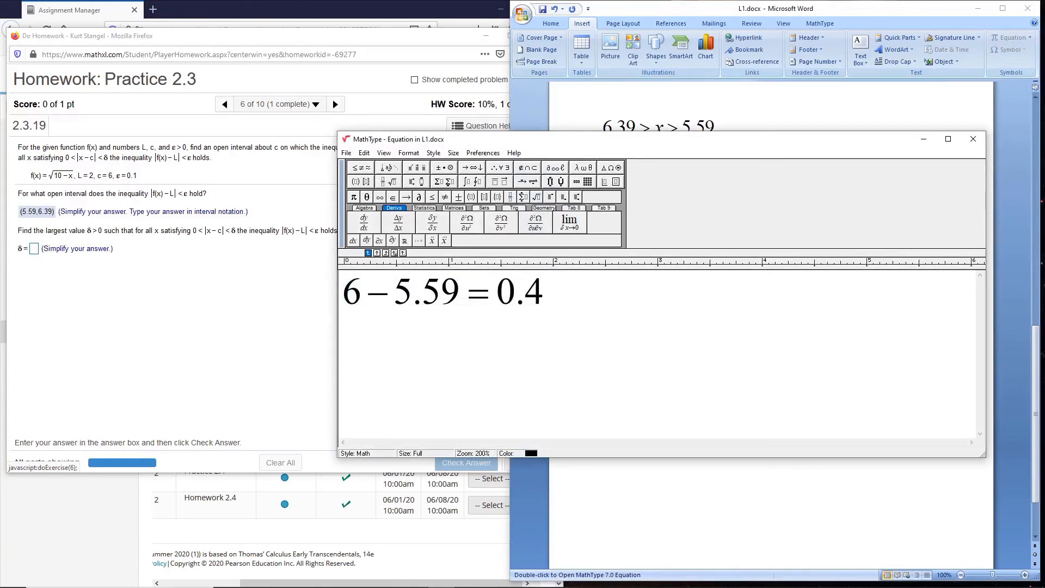
click(971, 138)
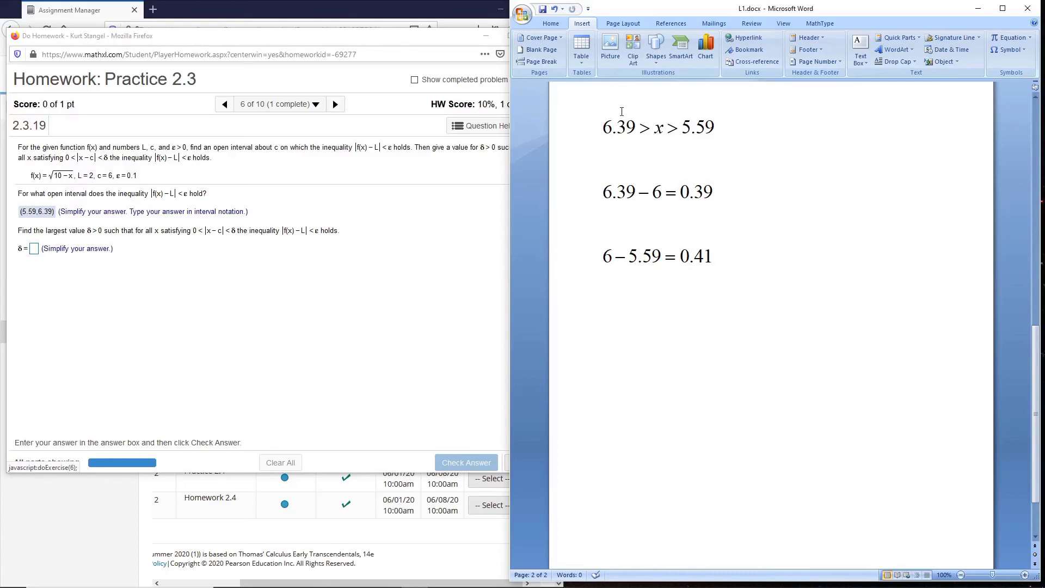
click(711, 257)
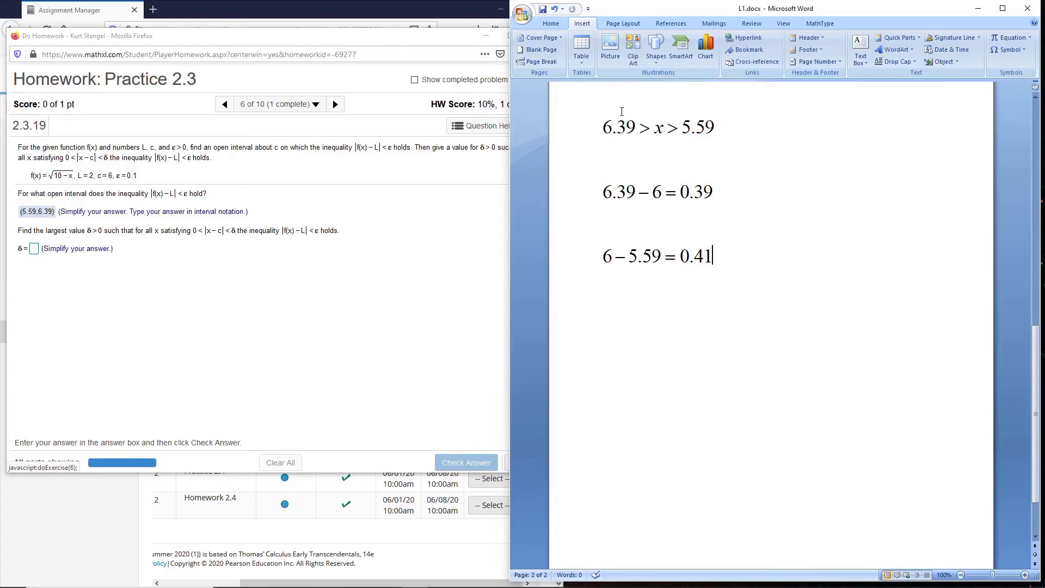
mouse_move(674, 147)
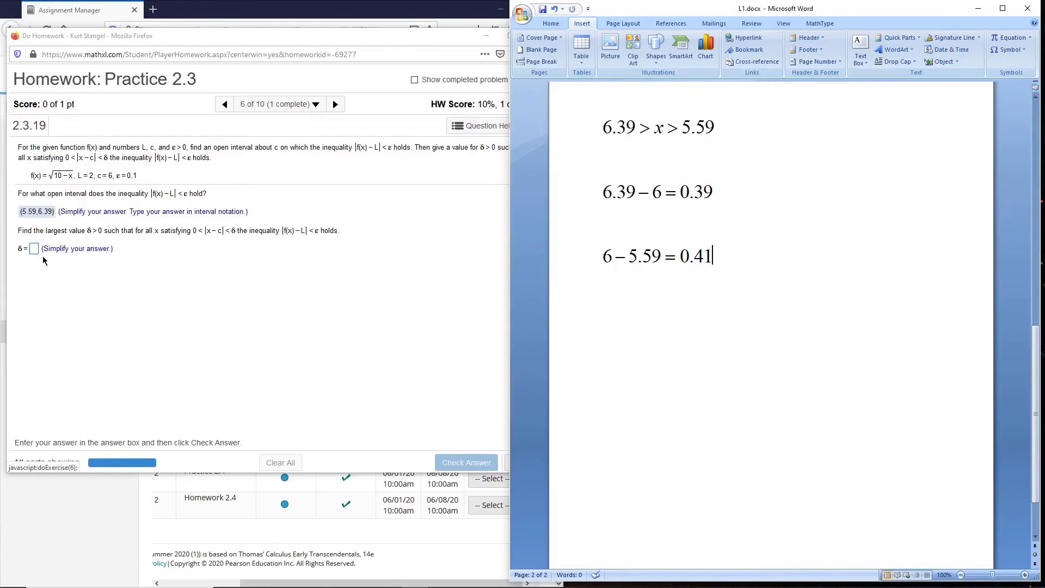
Step: Enter δ = 0.39 and submit it, completing 2.3.19 for a 20% score
click(33, 248)
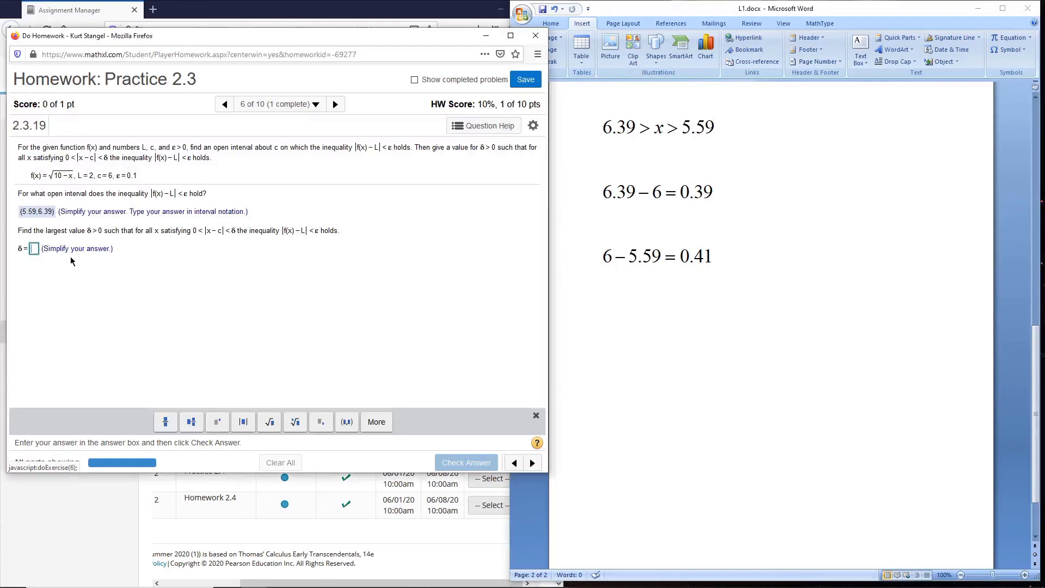
text(0.39)
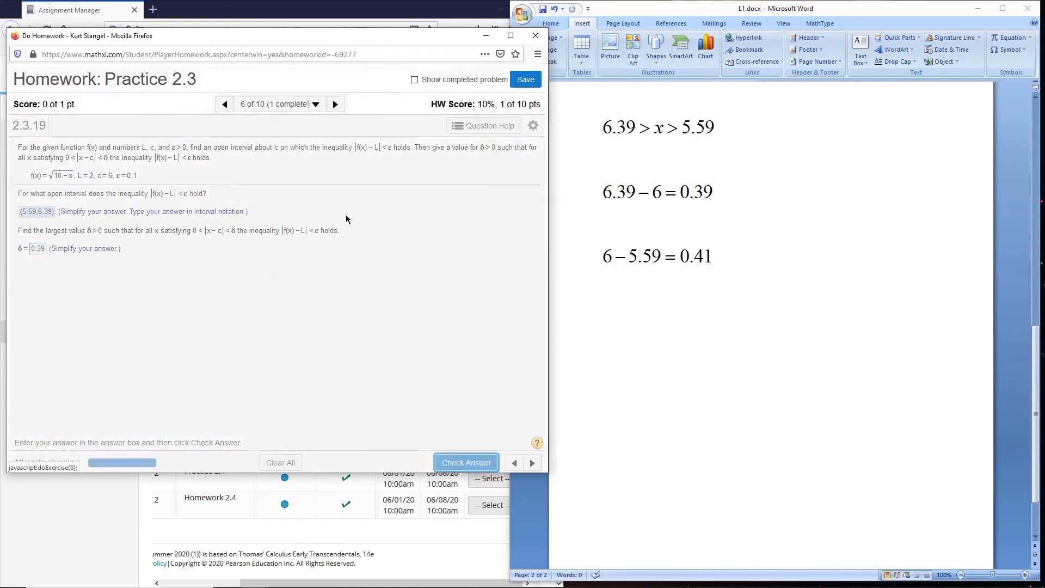
click(466, 461)
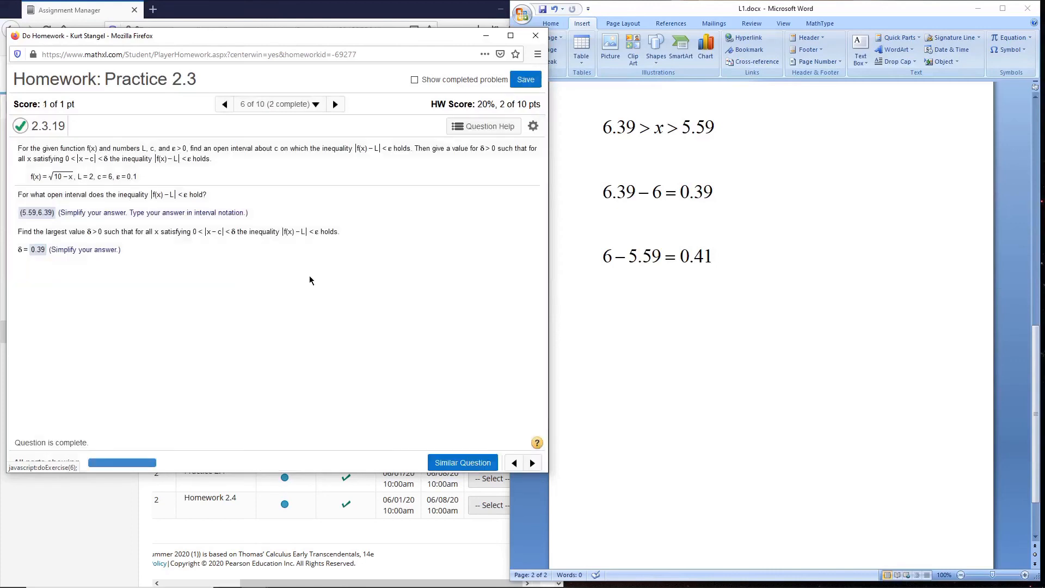
mouse_move(241, 189)
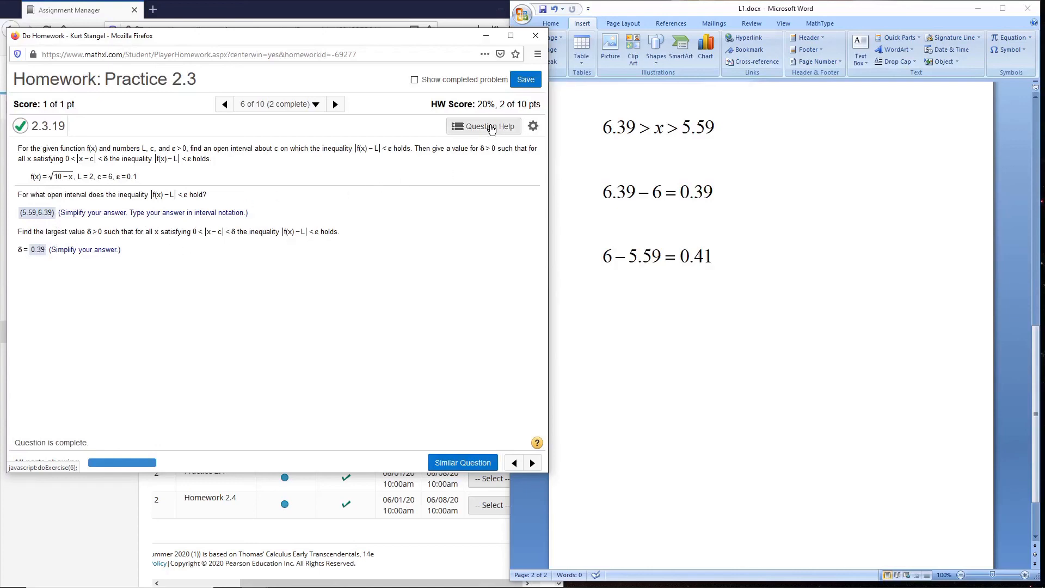
click(483, 126)
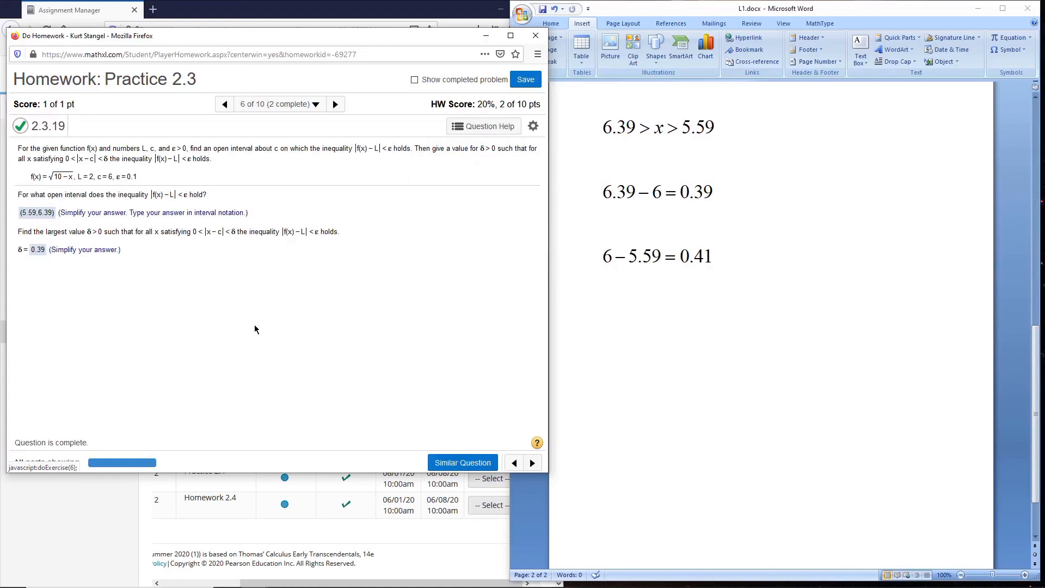
mouse_move(275, 226)
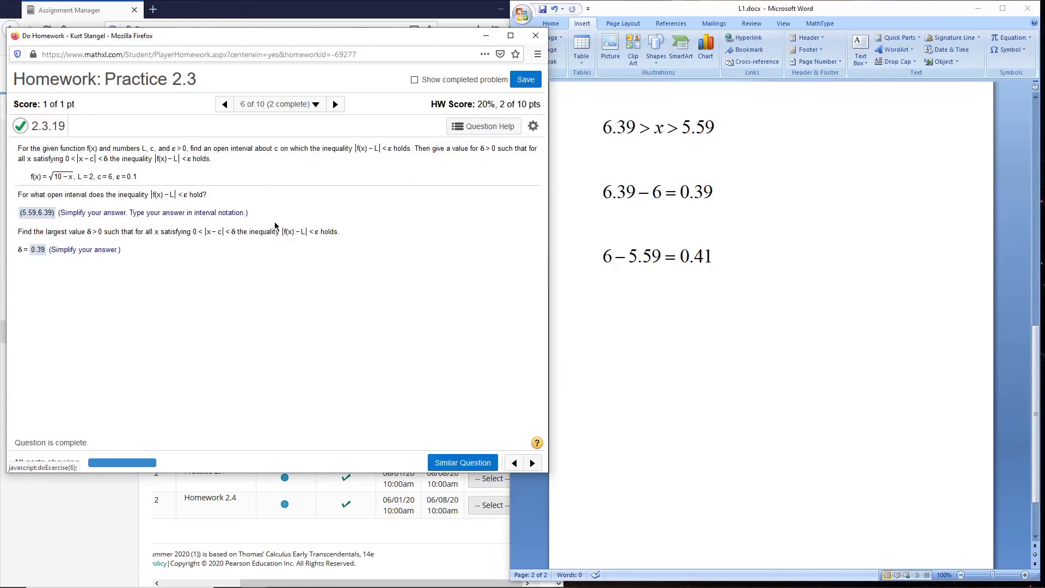